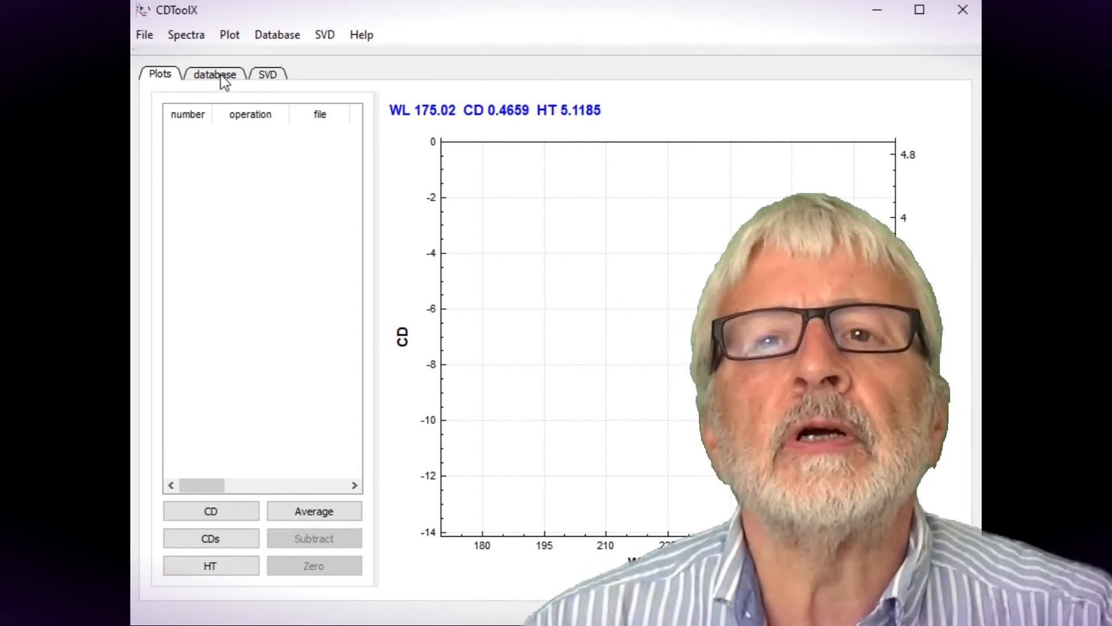
Plot the scaled R31210.gen spectrum from the generic table, toggle its legend, and return to the tables
{"action": "left_click", "coordinate": [215, 74]}
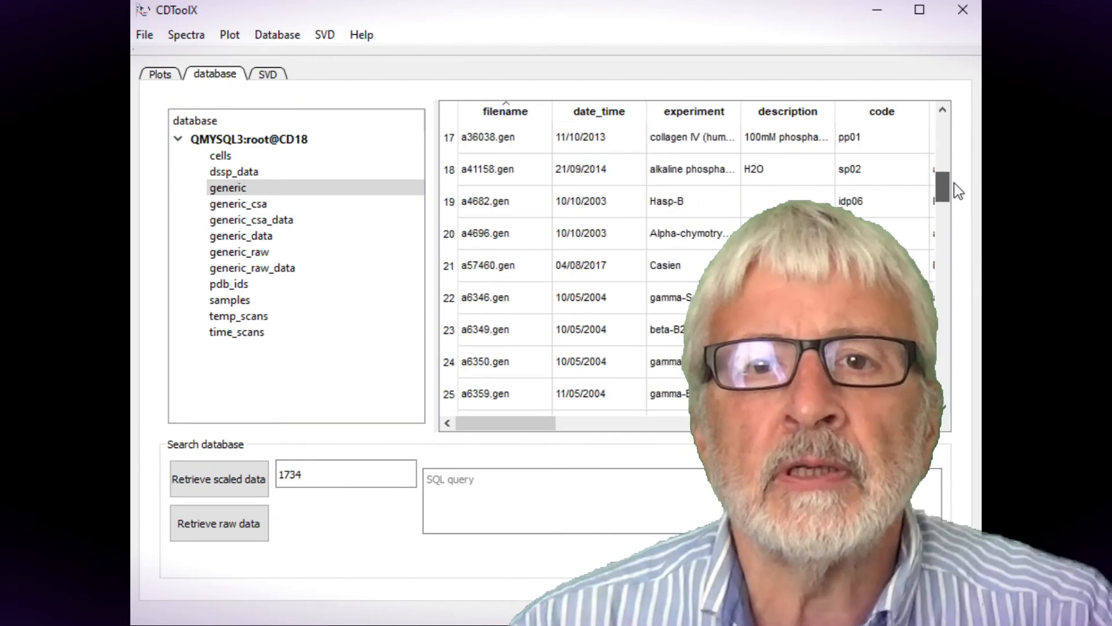
{"action": "scroll", "scroll_direction": "down", "scroll_amount": 3}
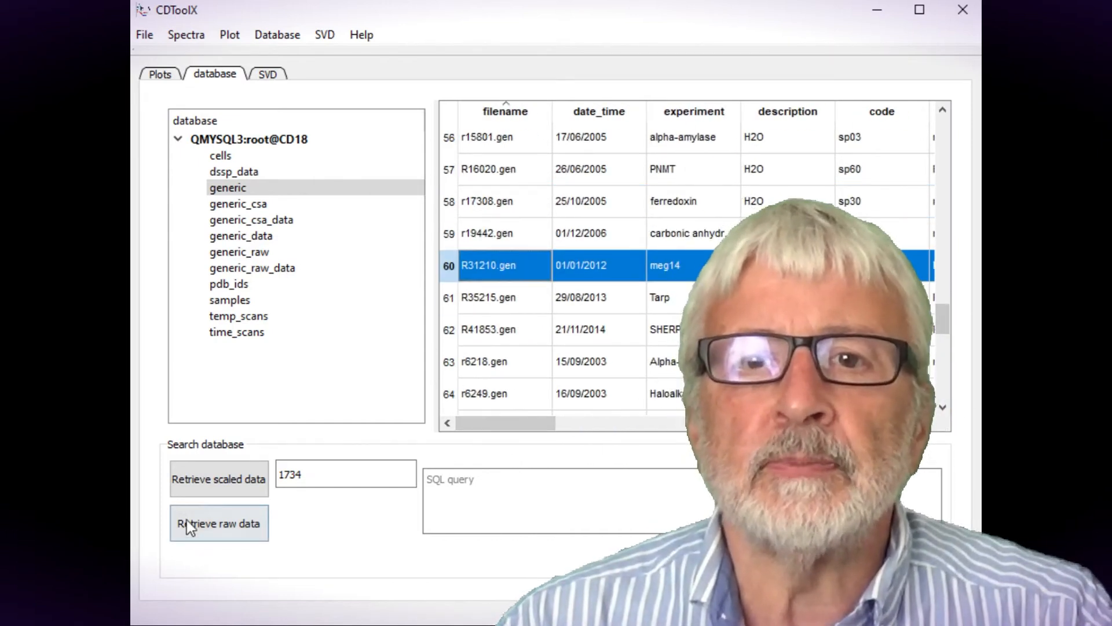
{"action": "left_click", "coordinate": [218, 523]}
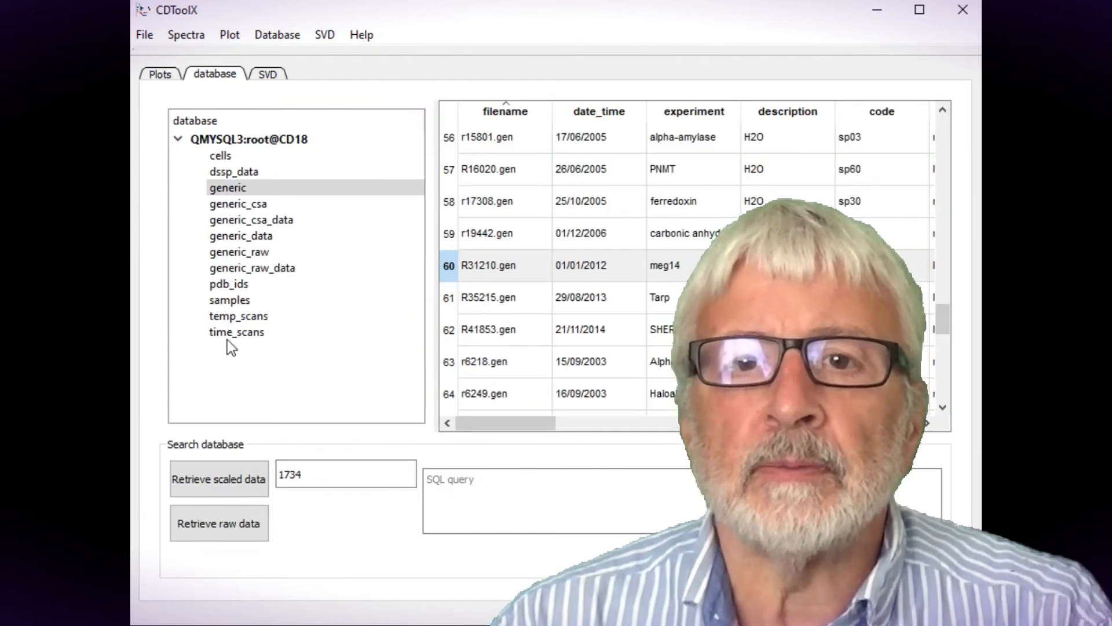
{"action": "left_click", "coordinate": [218, 479]}
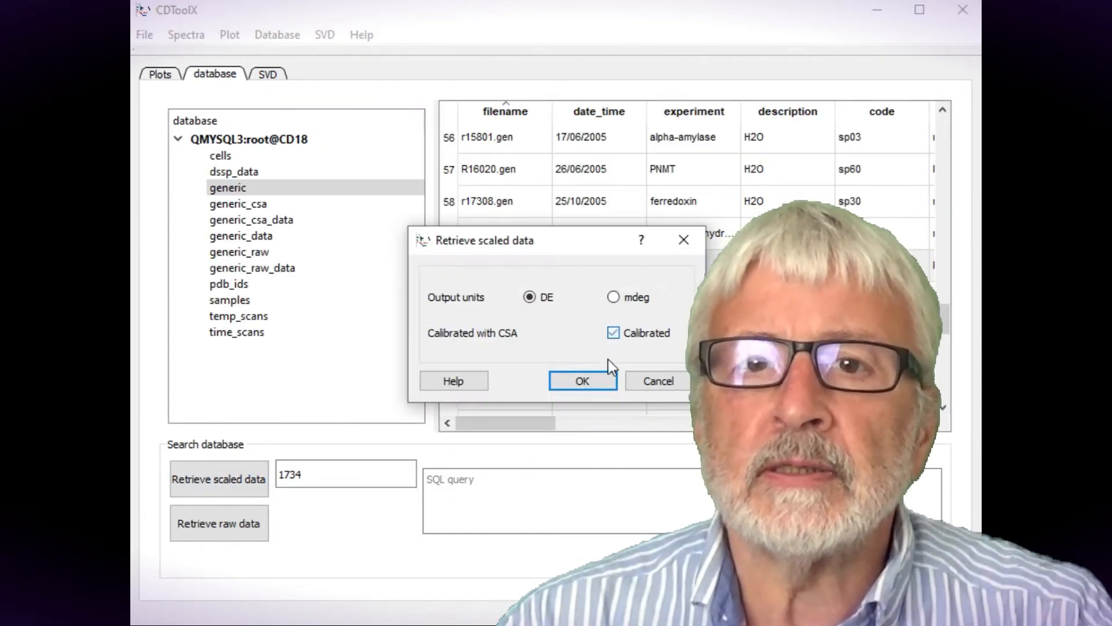
{"action": "left_click", "coordinate": [581, 381]}
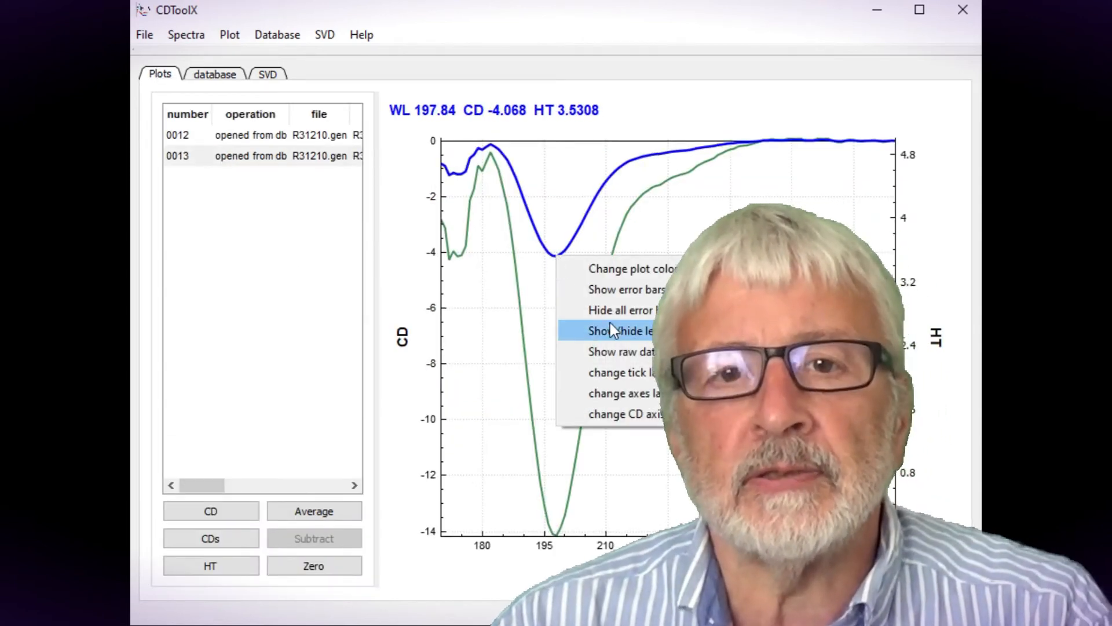
{"action": "left_click", "coordinate": [620, 329]}
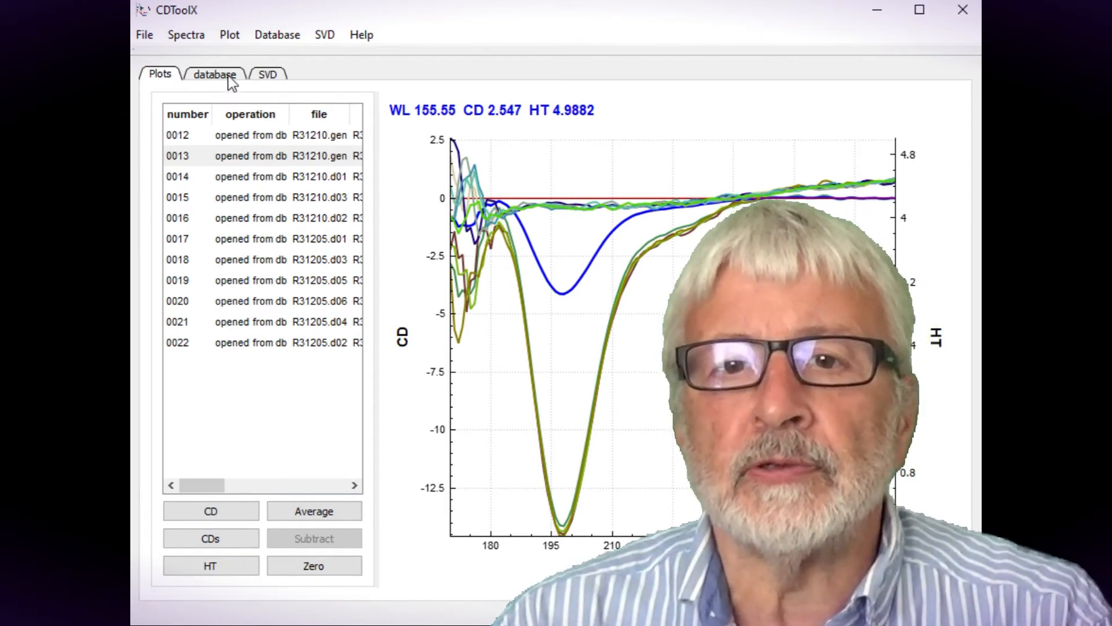
{"action": "left_click", "coordinate": [214, 74]}
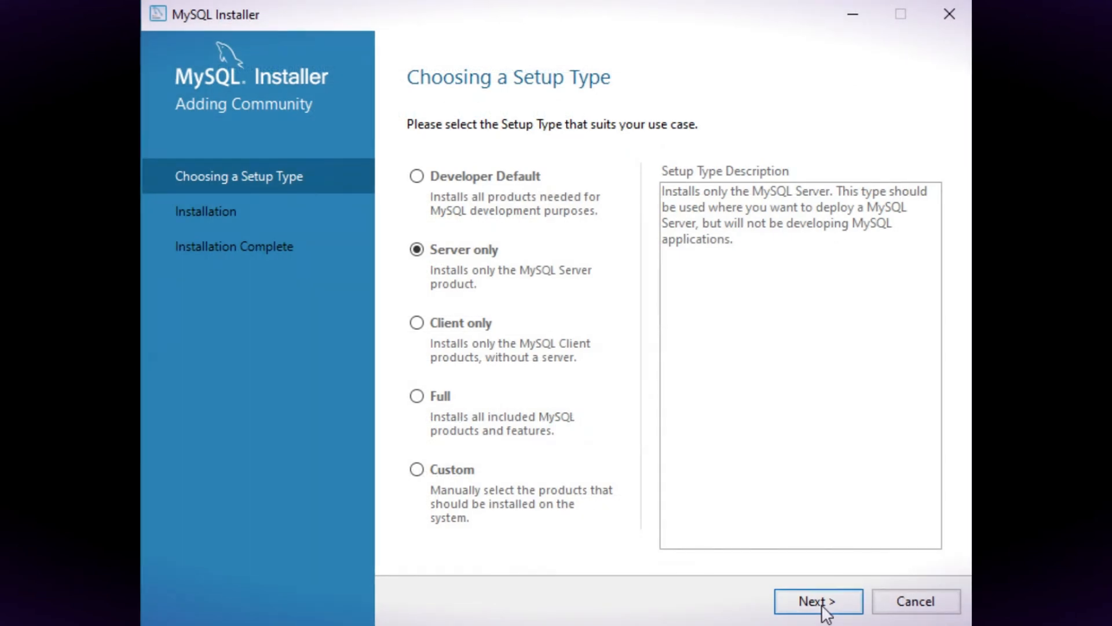
Install MySQL Server 5.7.31 with the Server-only setup and advance to Product Configuration
{"action": "left_click", "coordinate": [818, 601]}
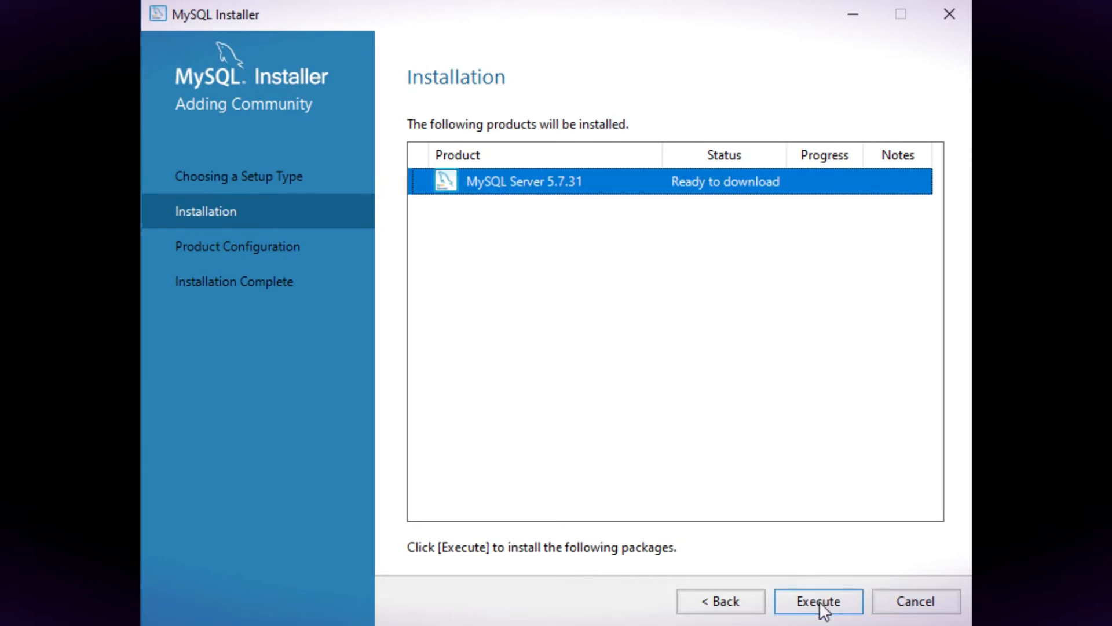
{"action": "left_click", "coordinate": [817, 601]}
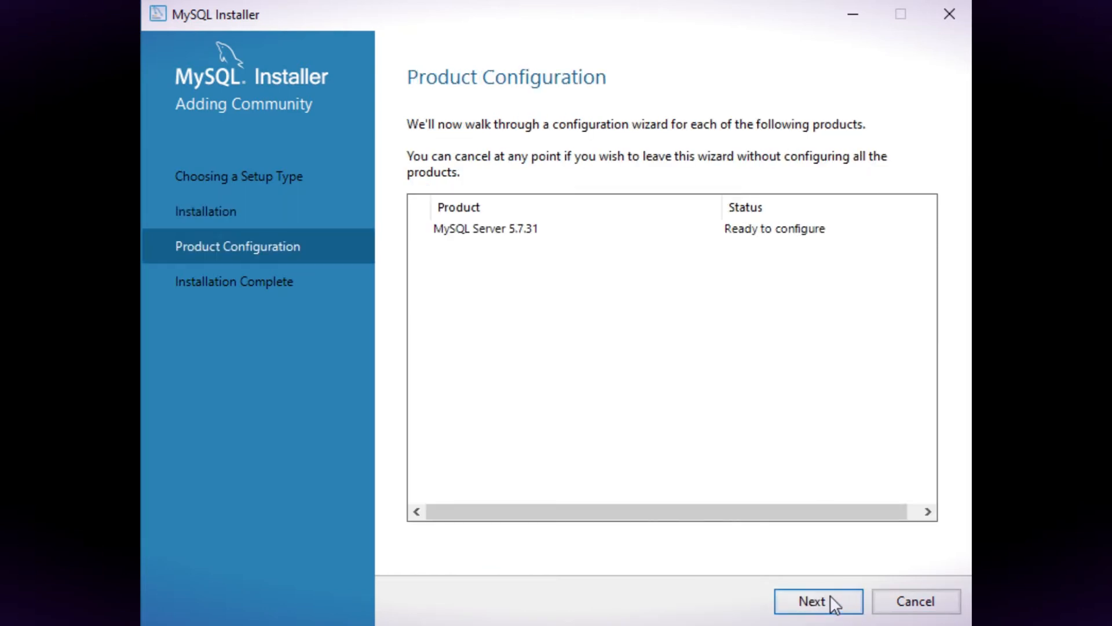
{"action": "left_click", "coordinate": [817, 600]}
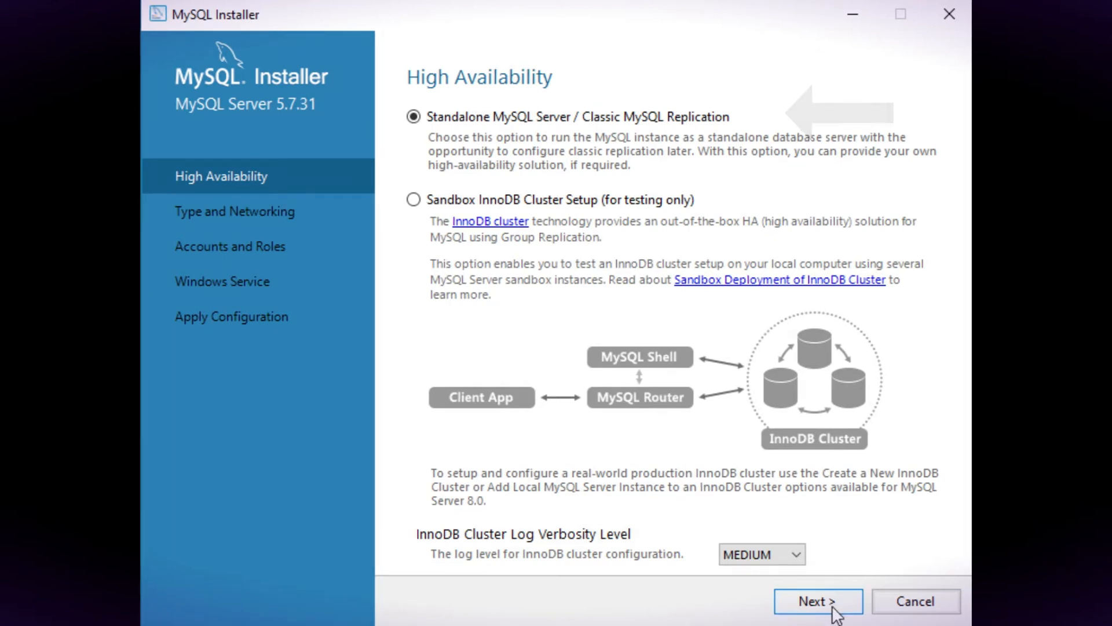
Keep the standalone server, accept port 3306 networking, and enter the root password twice
{"action": "left_click", "coordinate": [817, 601]}
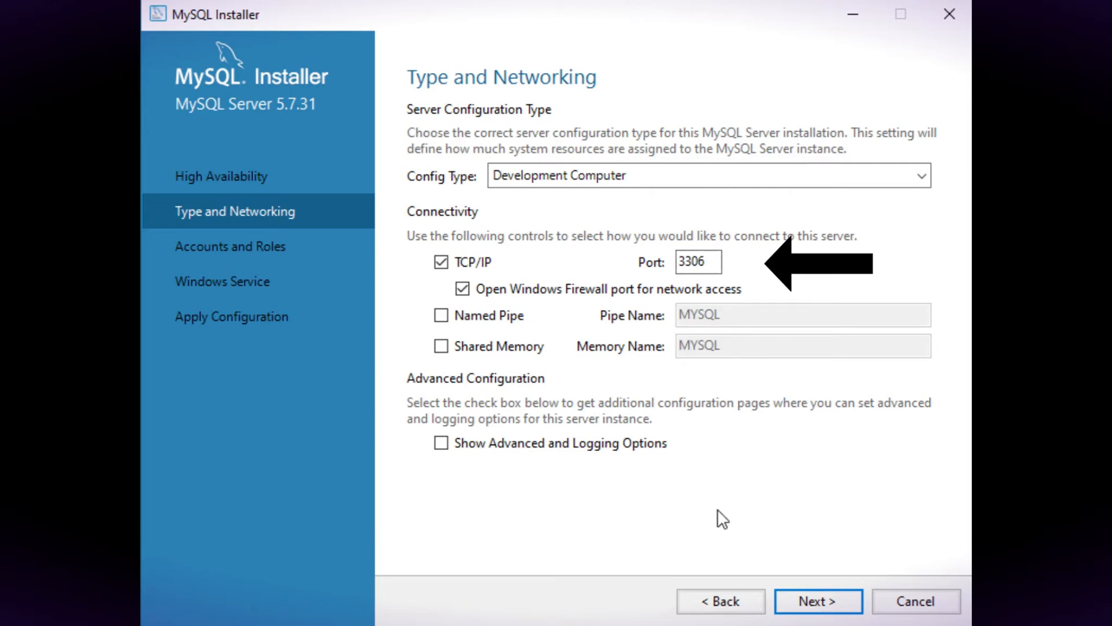
{"action": "left_click", "coordinate": [816, 601]}
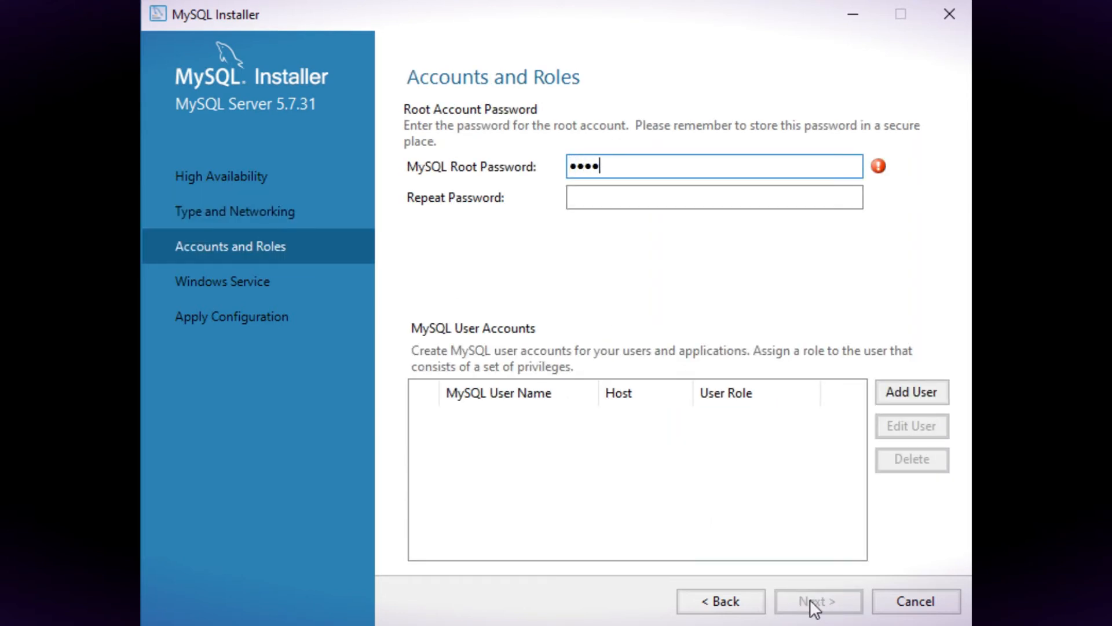
{"action": "type", "text": "•"}
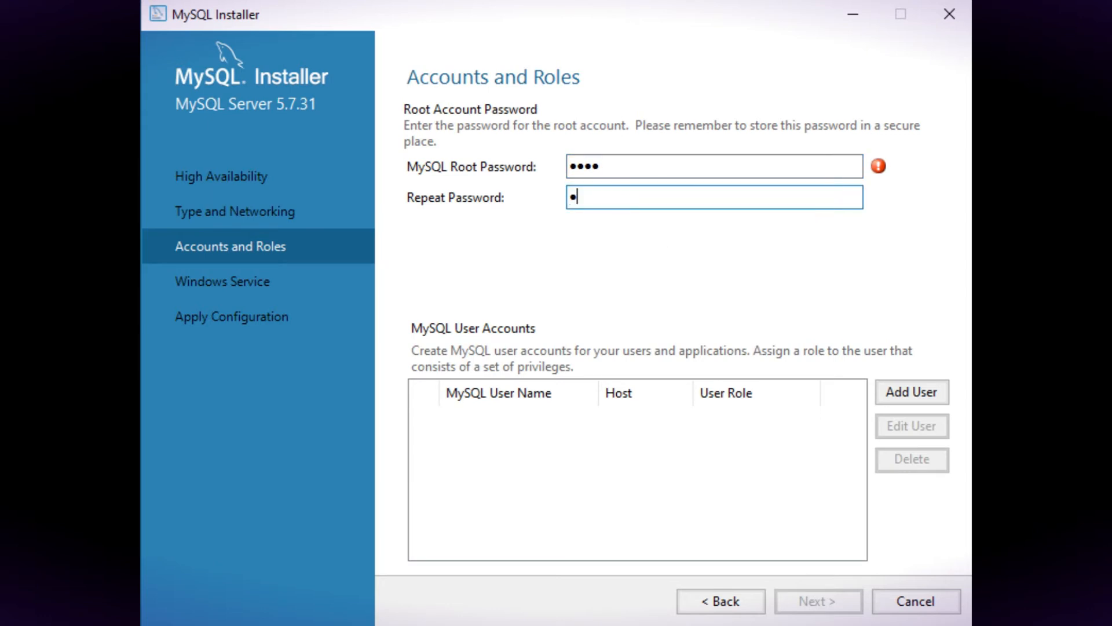
{"action": "type", "text": "•••"}
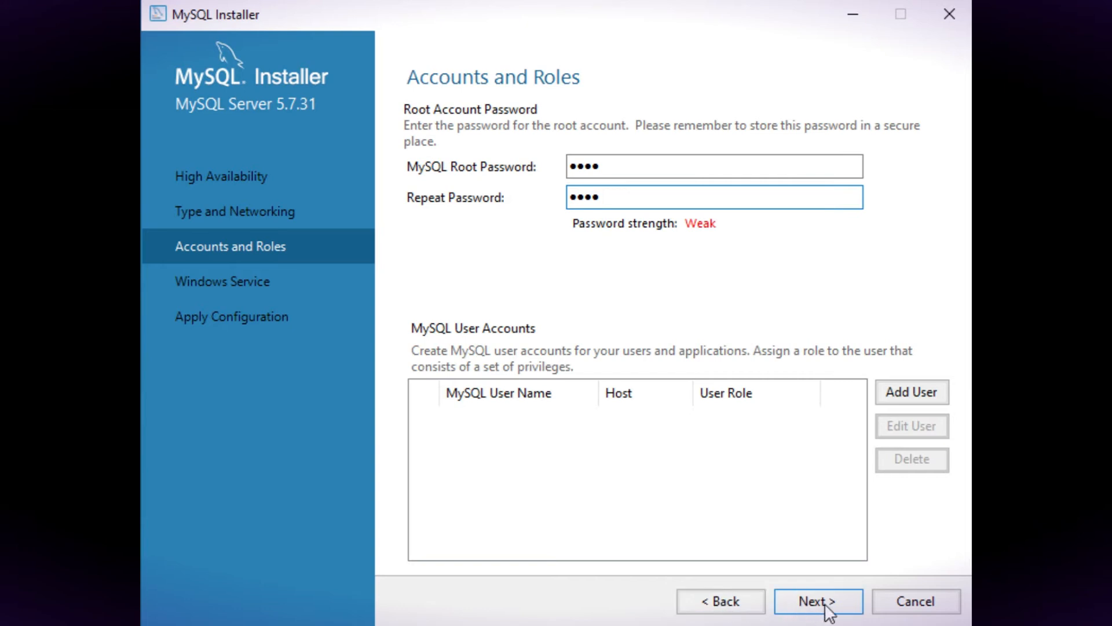
{"action": "left_click", "coordinate": [818, 600]}
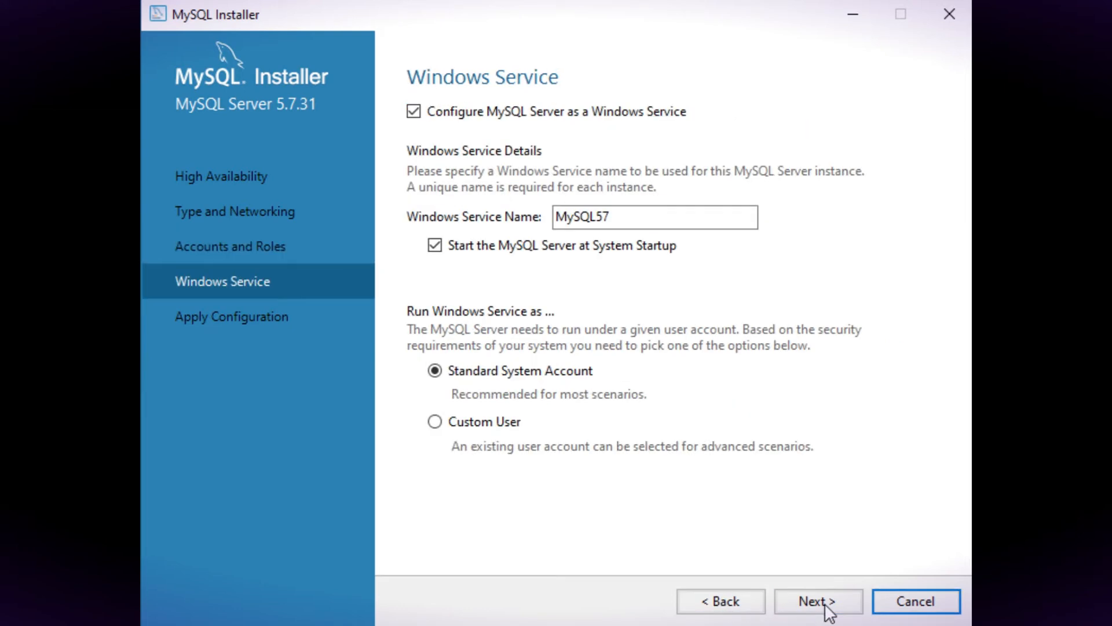
Accept the Windows service settings, execute the configuration, and finish
{"action": "left_click", "coordinate": [818, 600]}
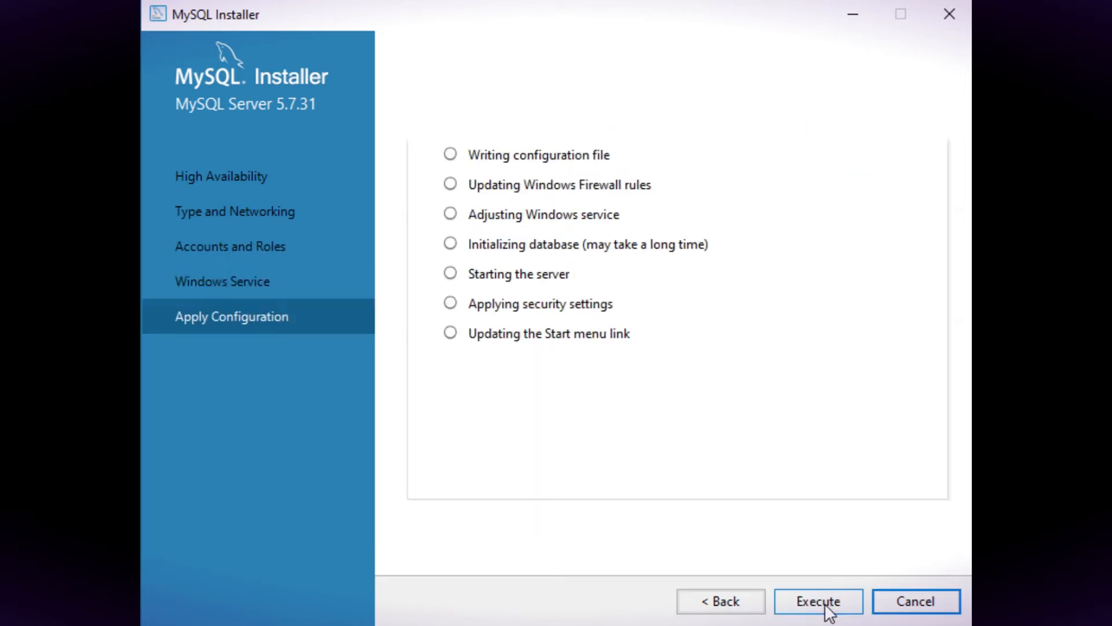
{"action": "left_click", "coordinate": [818, 601]}
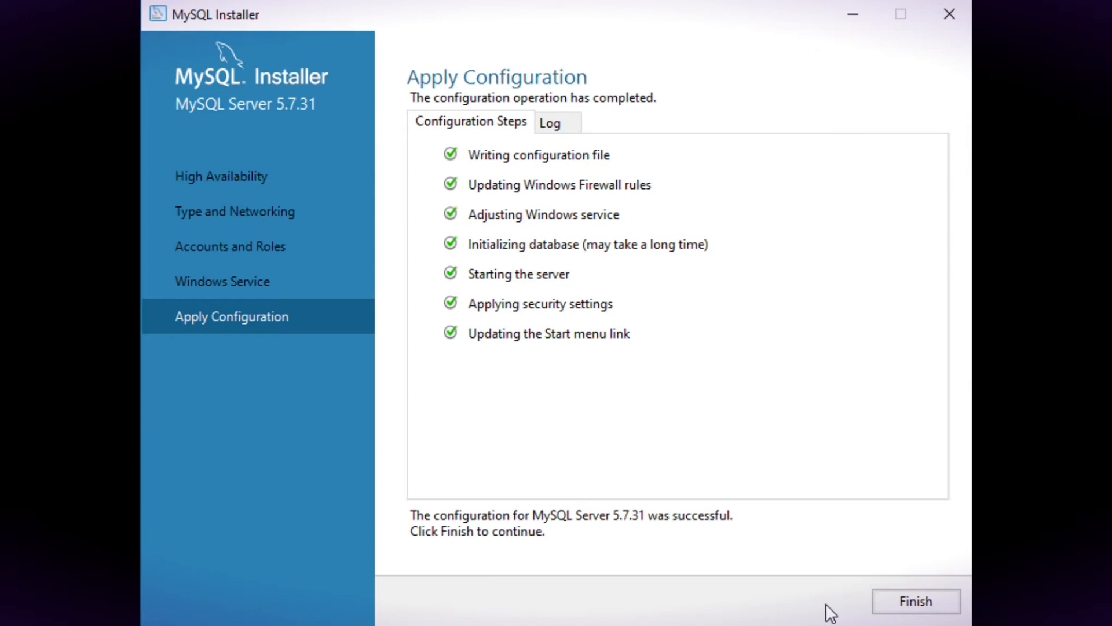
{"action": "mouse_move", "coordinate": [878, 540]}
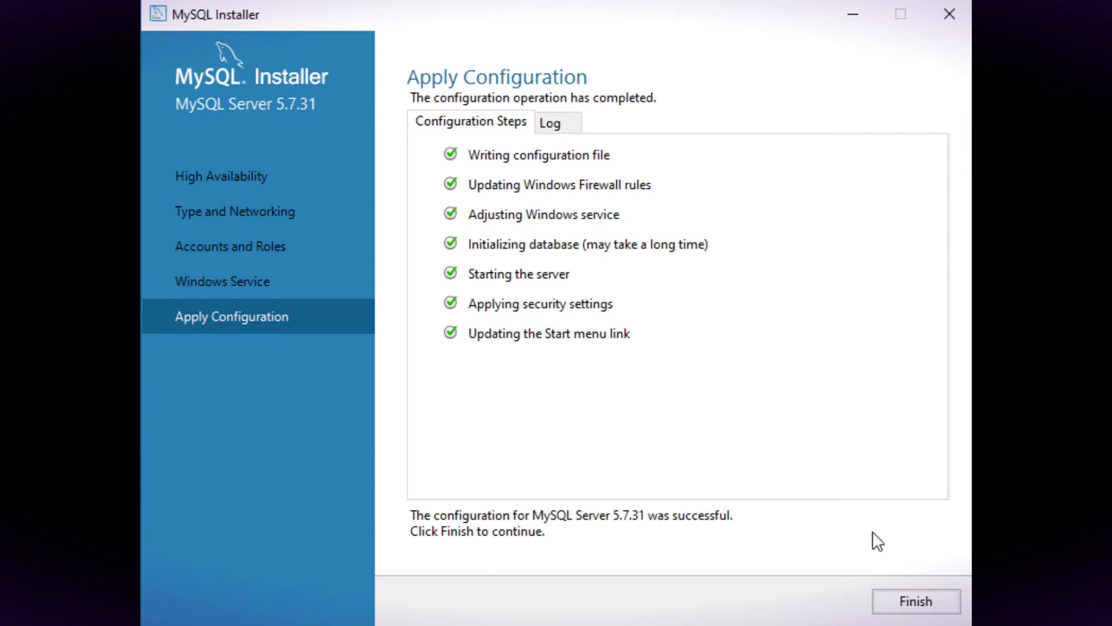
{"action": "left_click", "coordinate": [915, 600]}
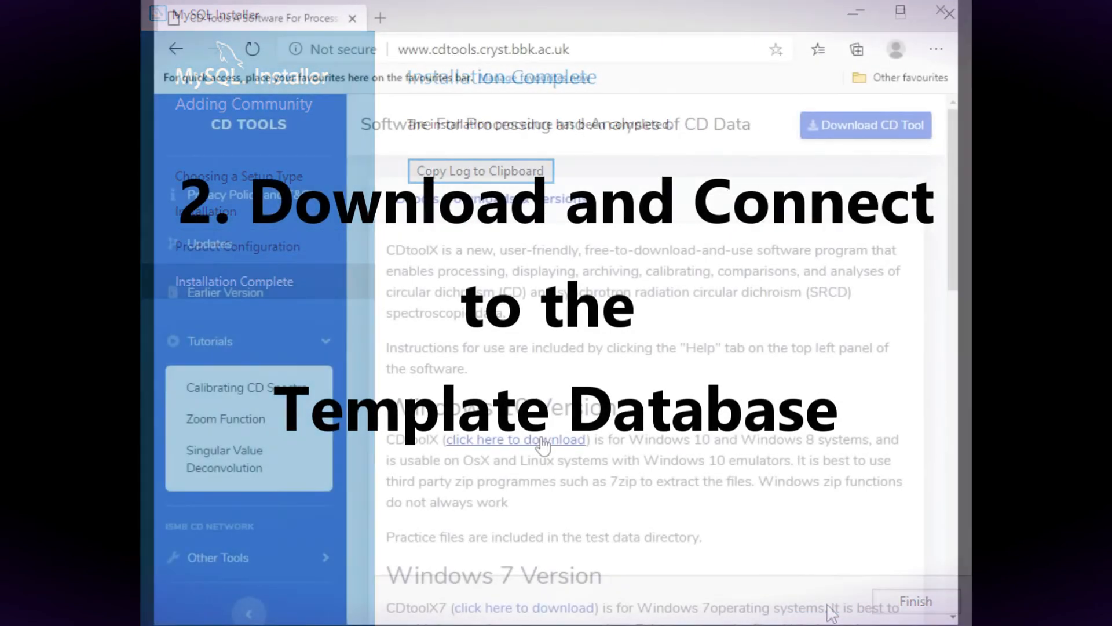
Scroll to the CD Tools download form, submit it, and dismiss the download notice
{"action": "scroll", "scroll_direction": "down", "scroll_amount": 3}
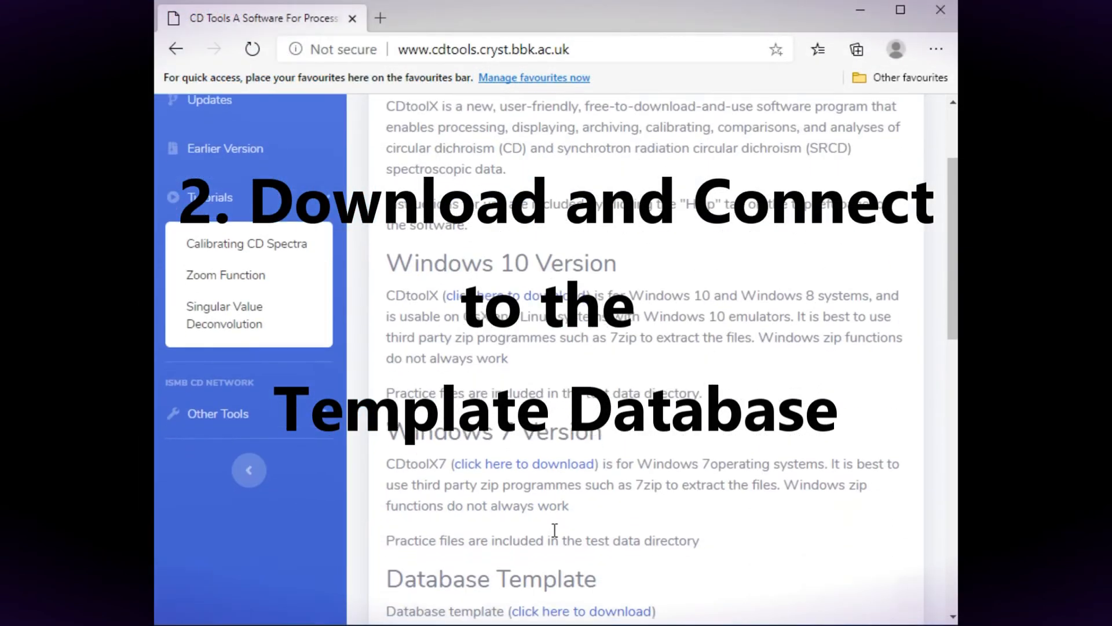
{"action": "scroll", "scroll_direction": "down", "scroll_amount": 3}
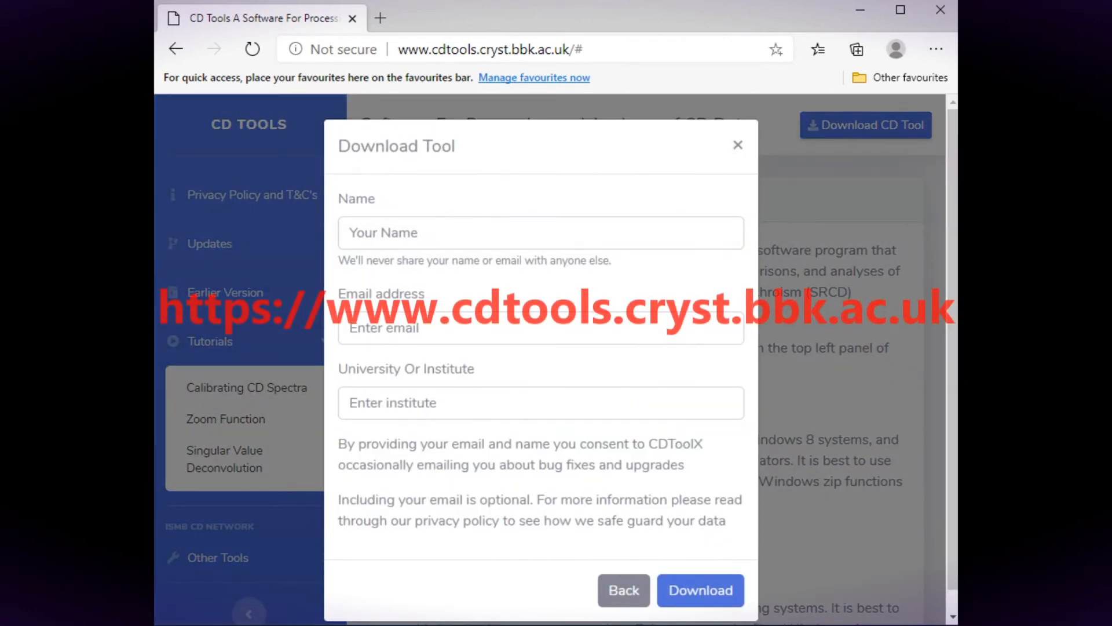
{"action": "left_click", "coordinate": [699, 589]}
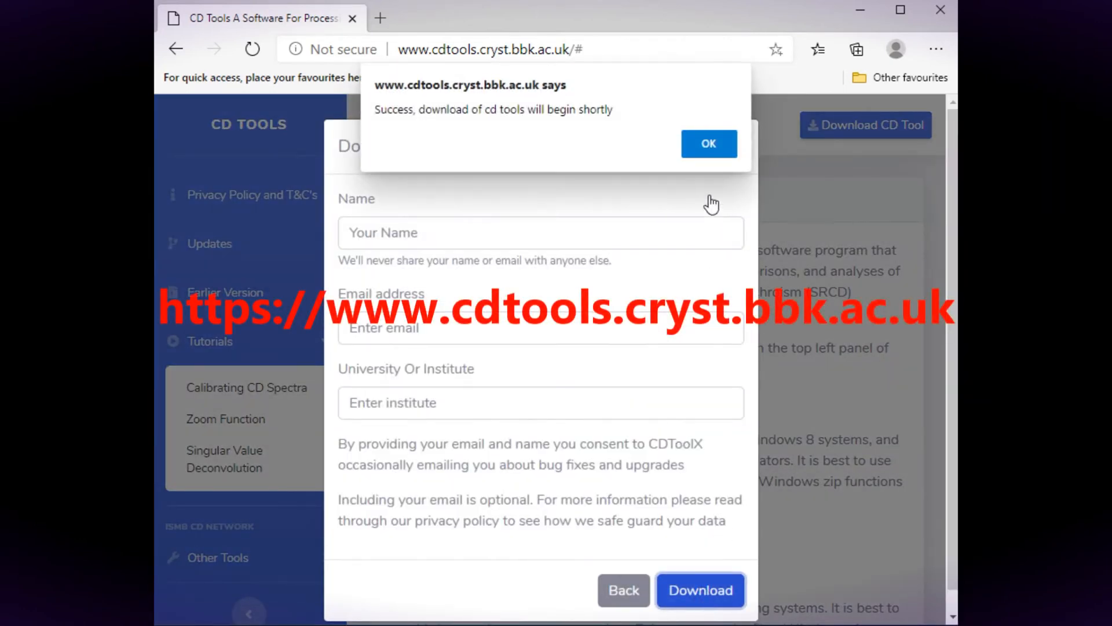
{"action": "left_click", "coordinate": [708, 143]}
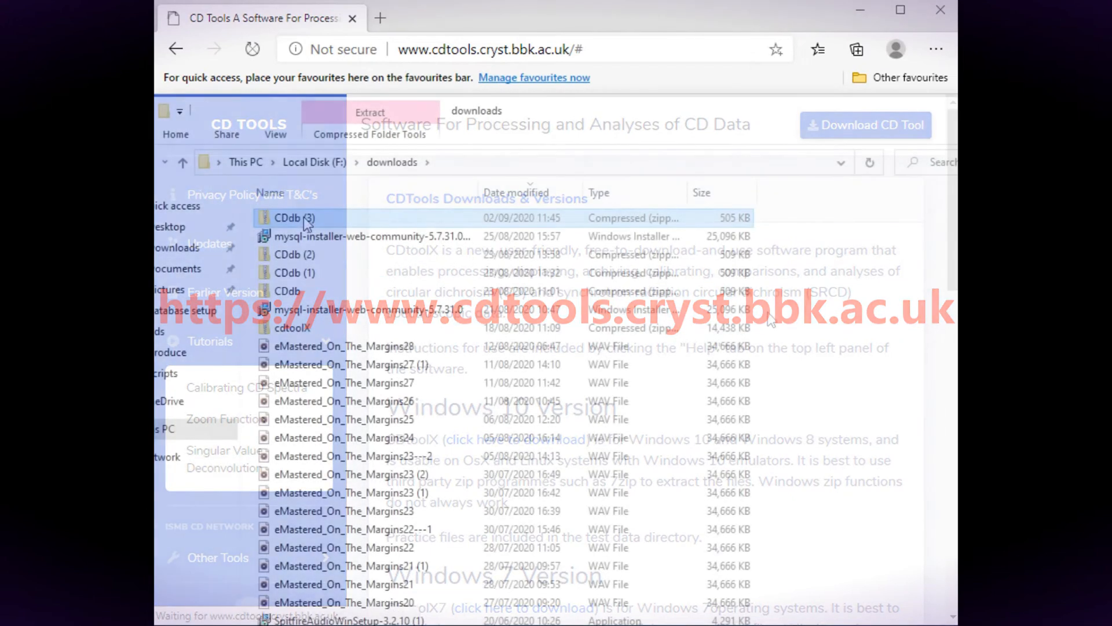
Open the Extract All wizard for CDdb (3).zip from its context menu
{"action": "right_click", "coordinate": [293, 218]}
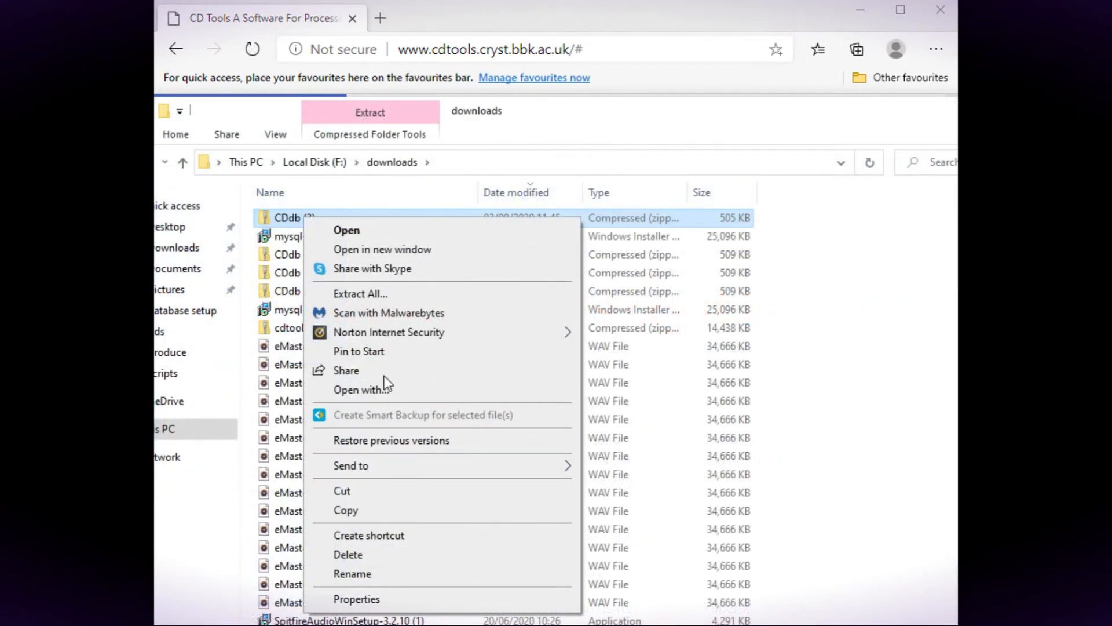
{"action": "left_click", "coordinate": [360, 293]}
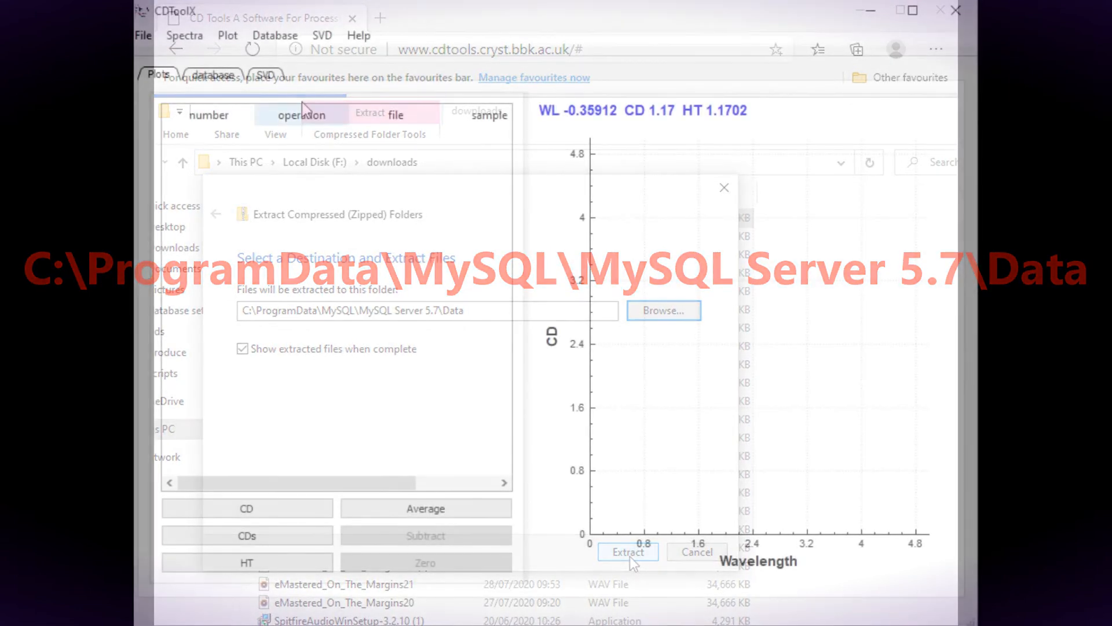
{"action": "left_click", "coordinate": [274, 35]}
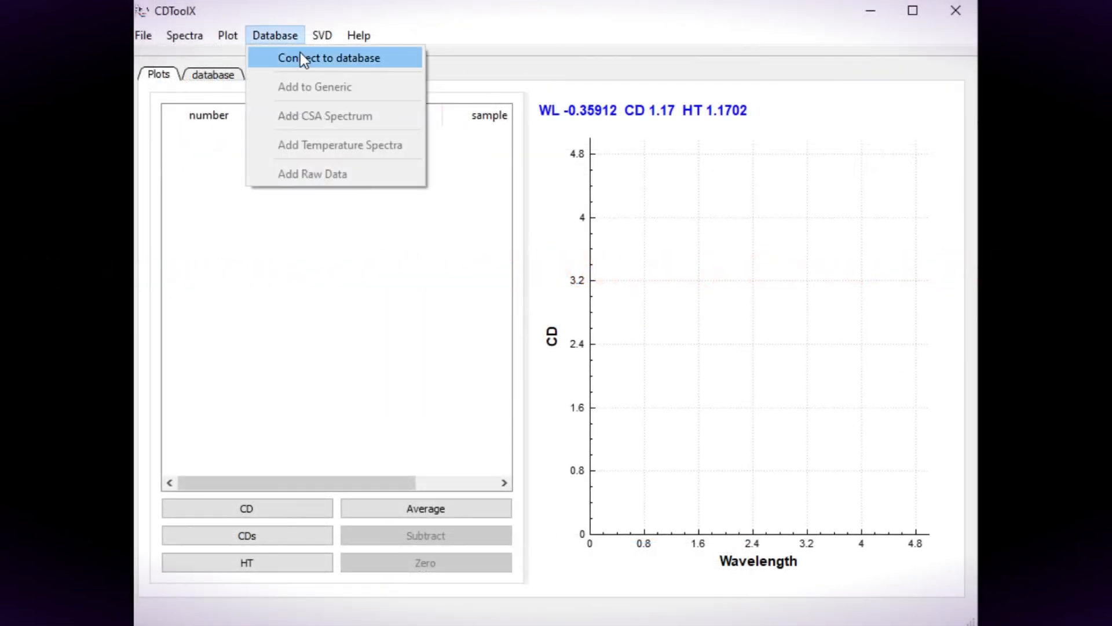
{"action": "left_click", "coordinate": [327, 57]}
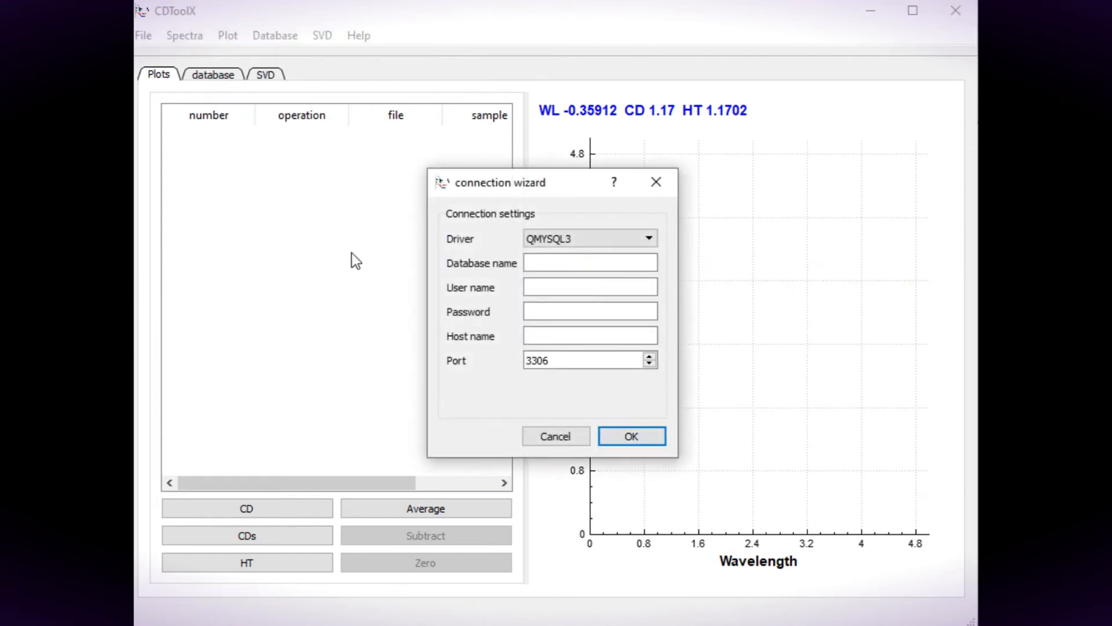
{"action": "left_click", "coordinate": [590, 263]}
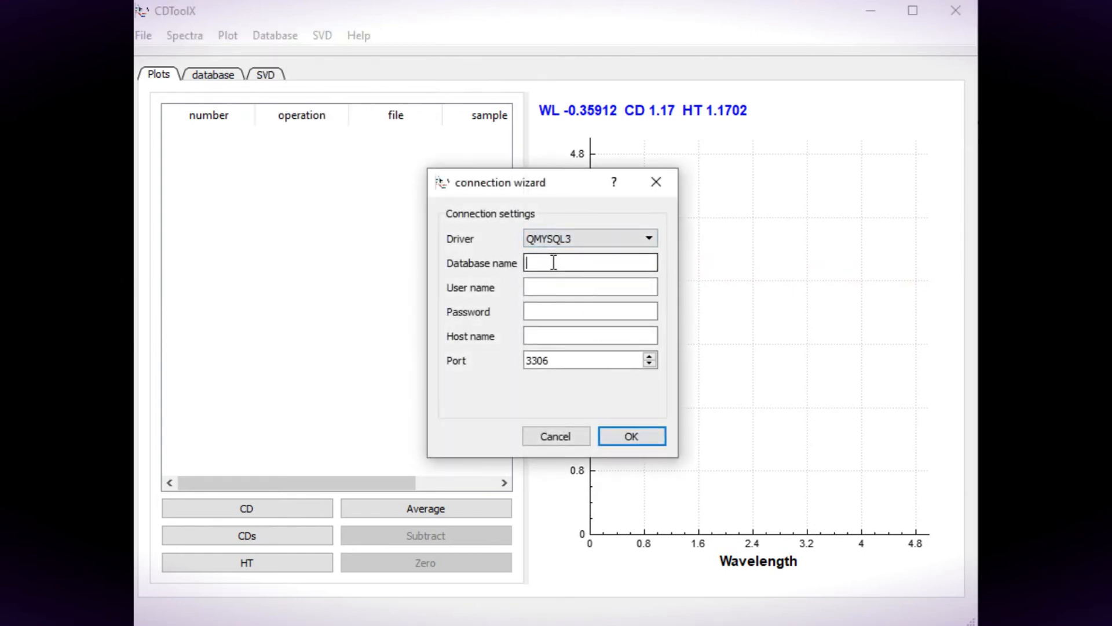
{"action": "type", "text": "C"}
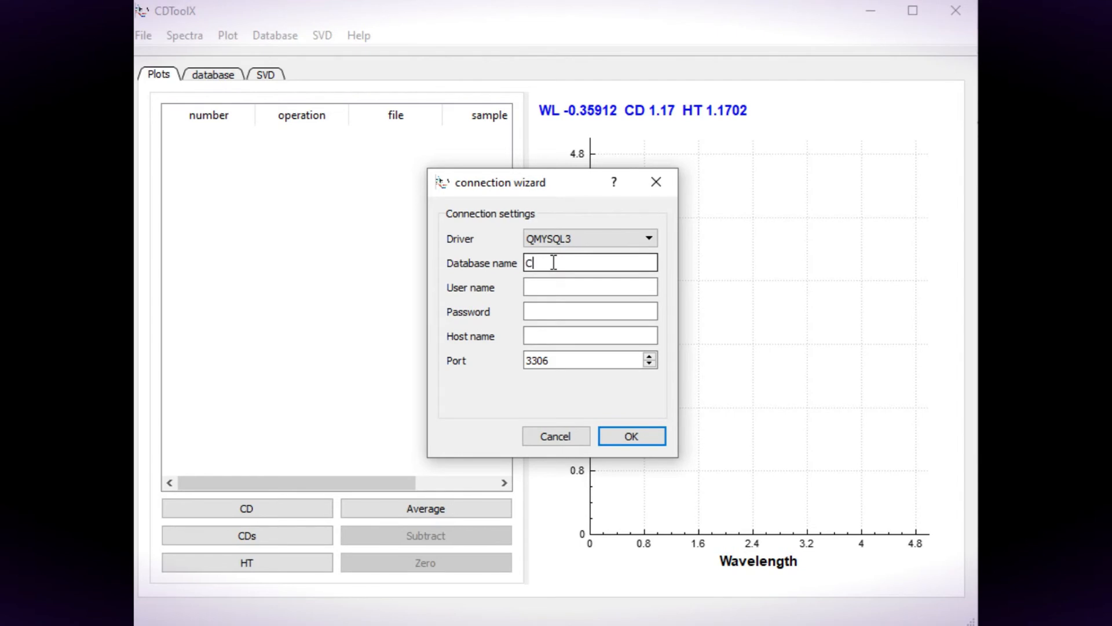
{"action": "type", "text": "Ddb"}
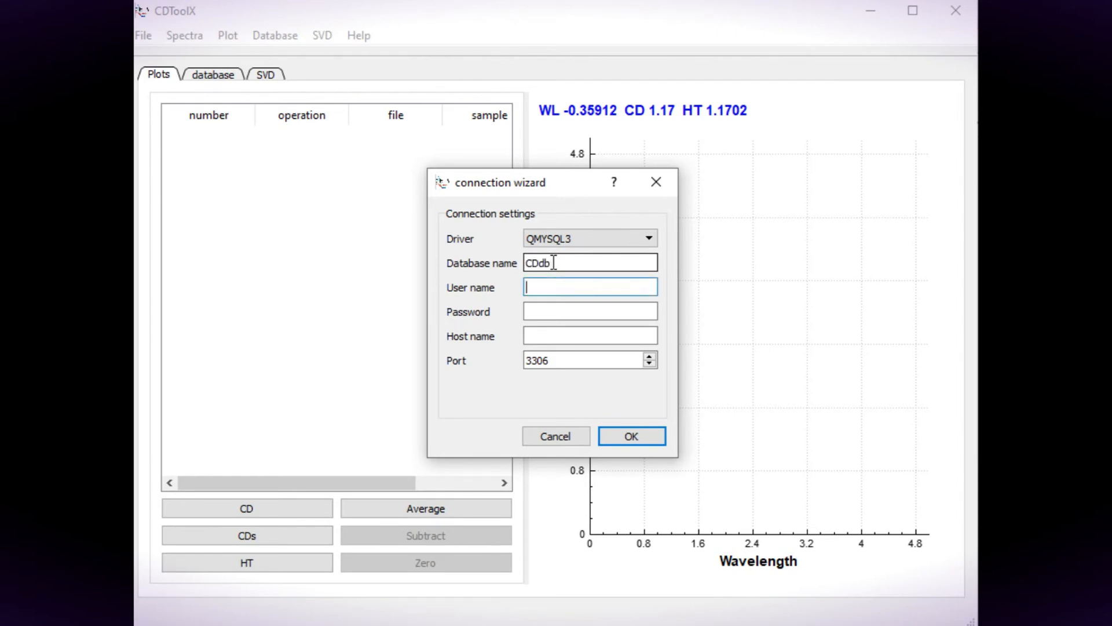
{"action": "type", "text": "root"}
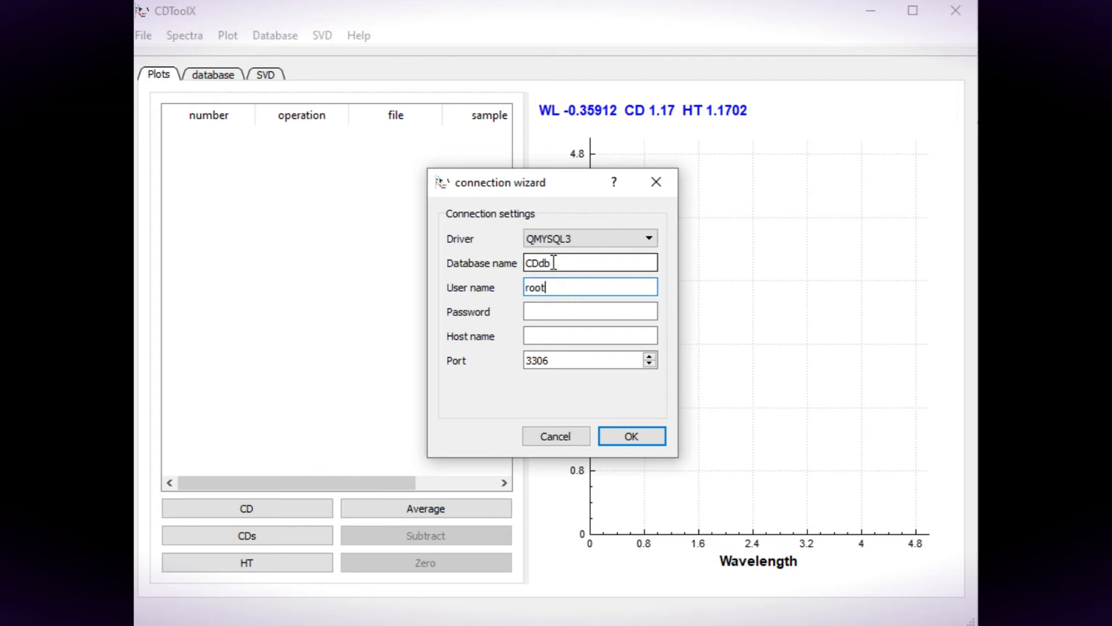
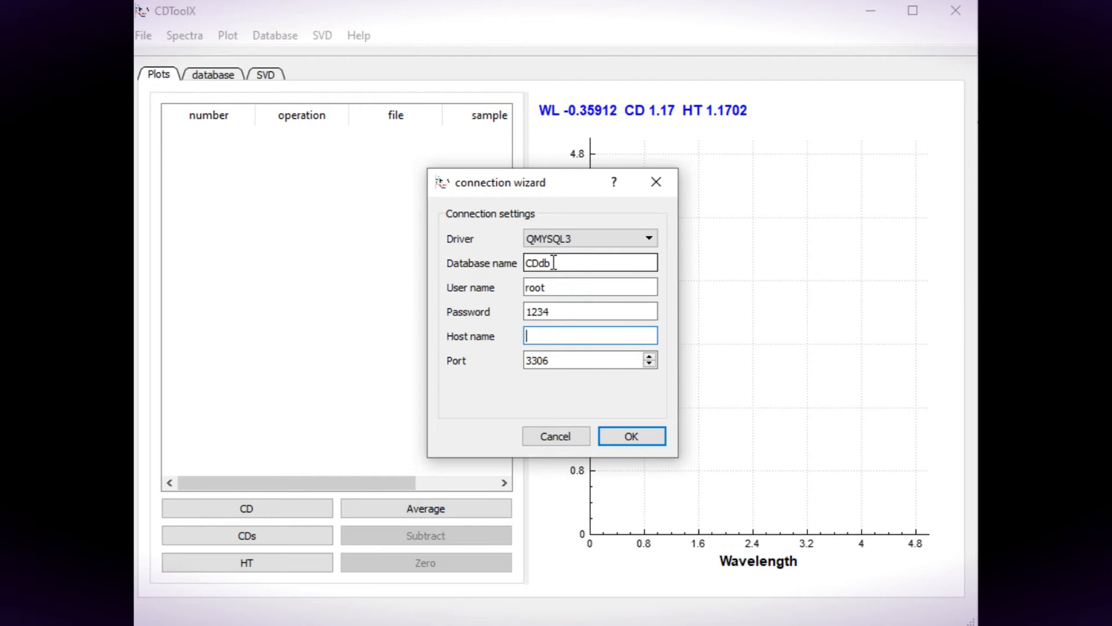
{"action": "type", "text": "localhost"}
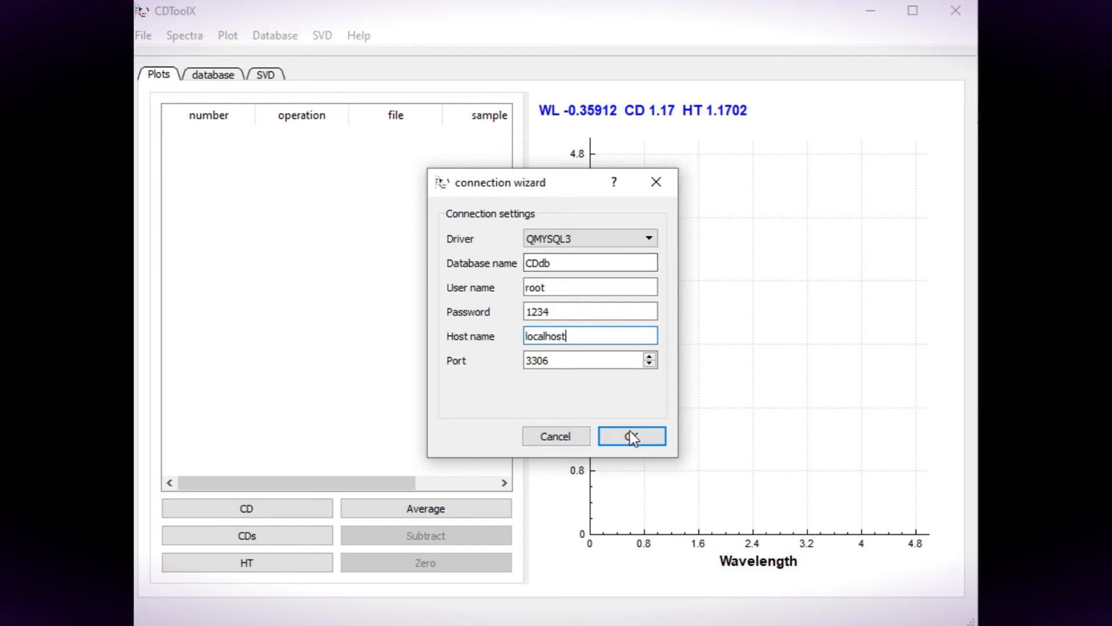
{"action": "left_click", "coordinate": [631, 435]}
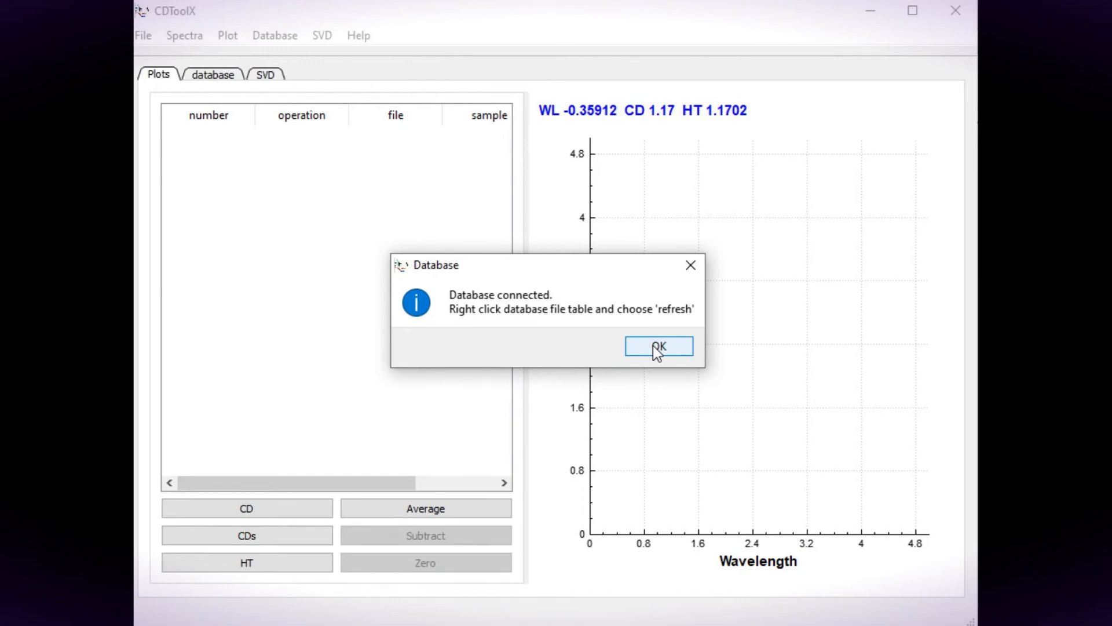
Dismiss the connected message, refresh the database tree, and expand QMYSQL3:root@CDdb to select generic
{"action": "left_click", "coordinate": [657, 346]}
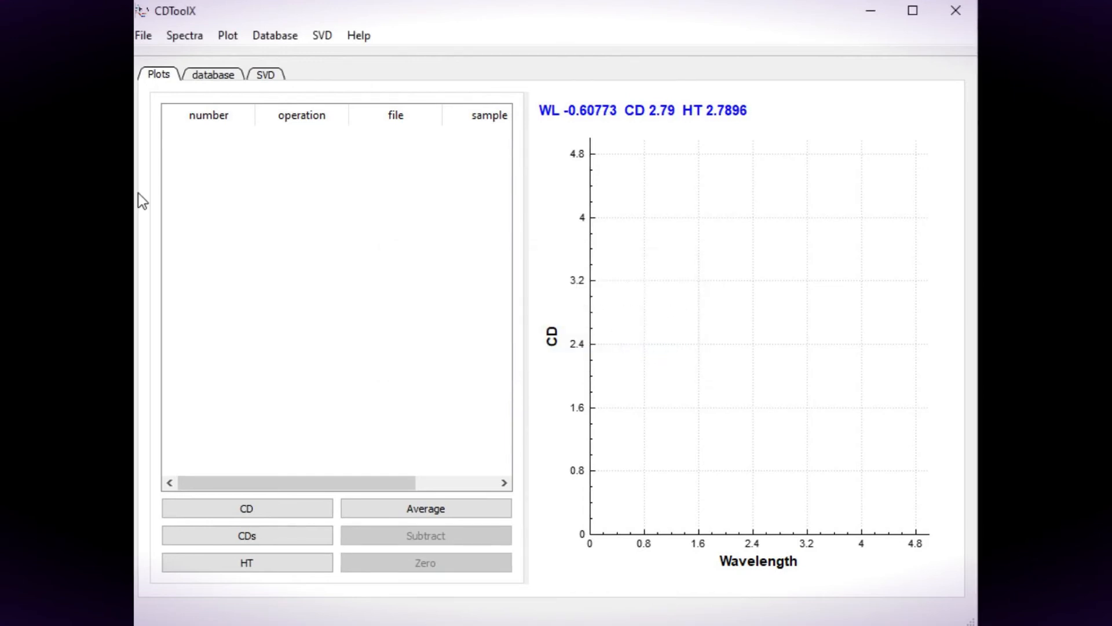
{"action": "left_click", "coordinate": [213, 75]}
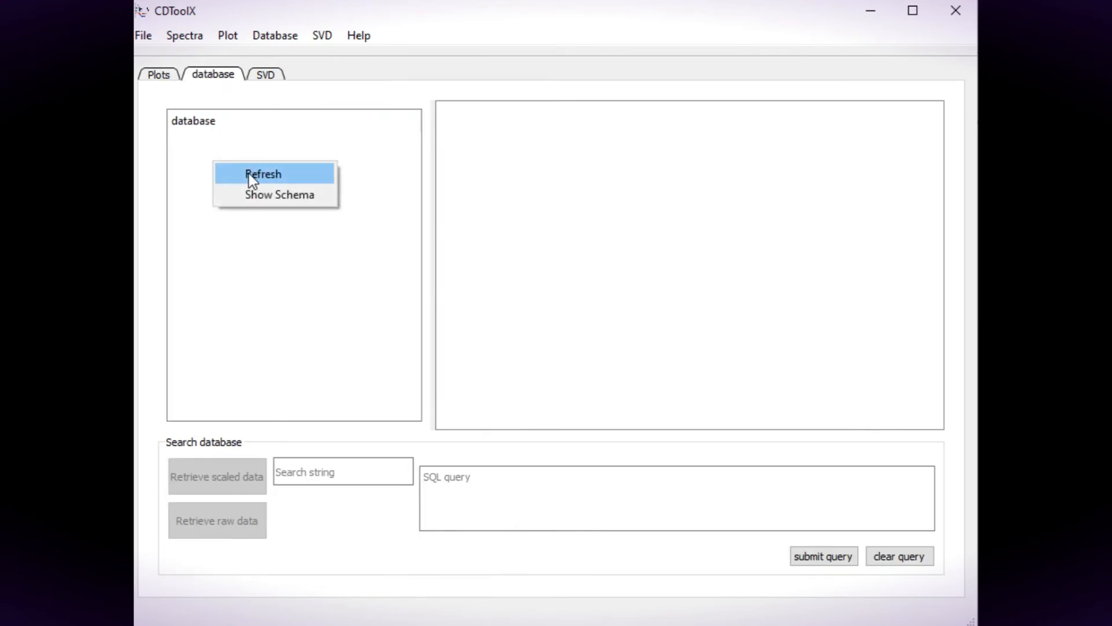
{"action": "left_click", "coordinate": [262, 174]}
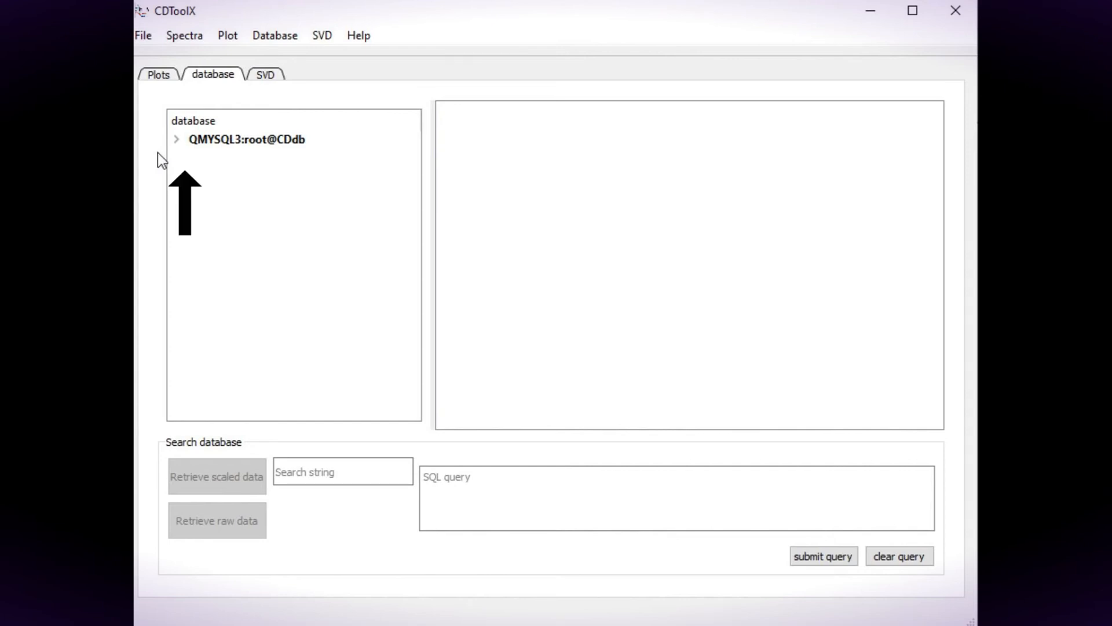
{"action": "left_click", "coordinate": [177, 139]}
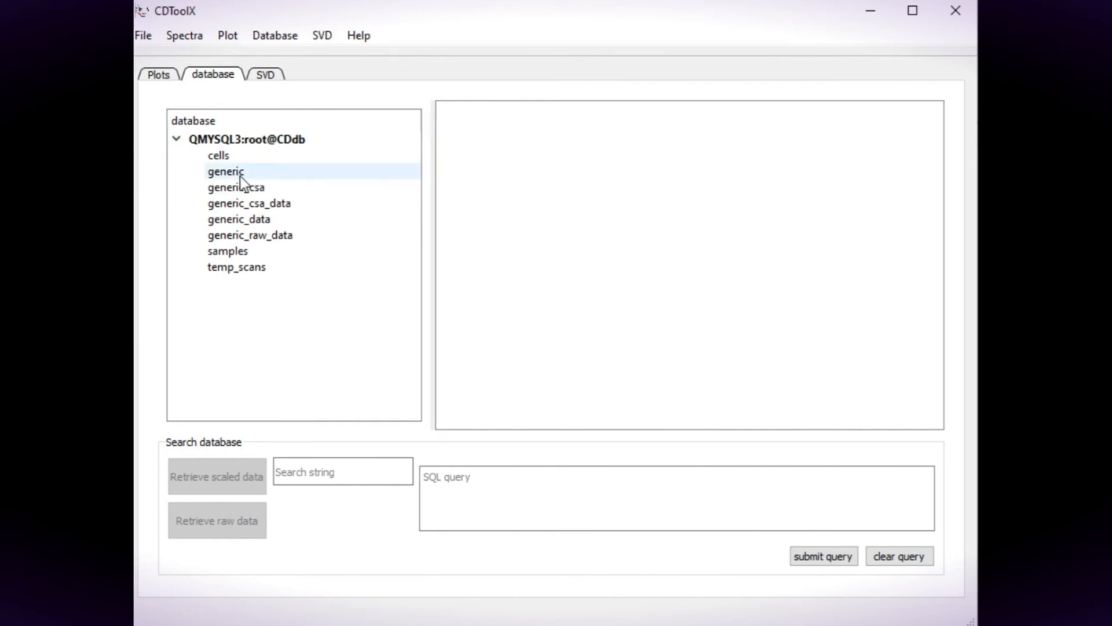
{"action": "left_click", "coordinate": [225, 171]}
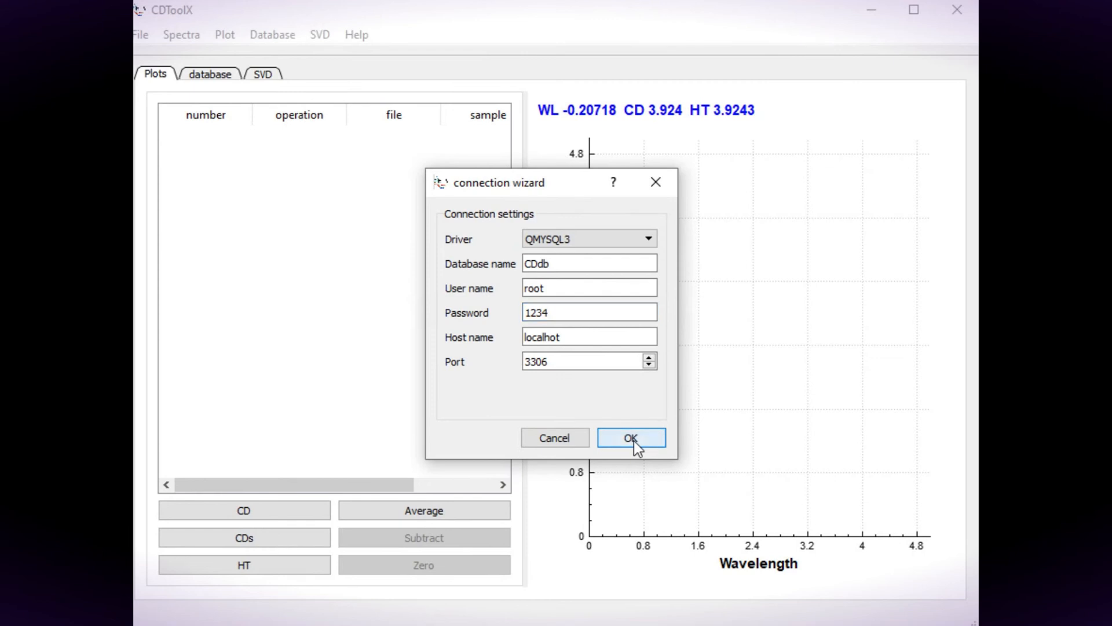
Dismiss the 'localhot' connection error, reconnect with host localhost, and refresh the database tree
{"action": "left_click", "coordinate": [631, 438]}
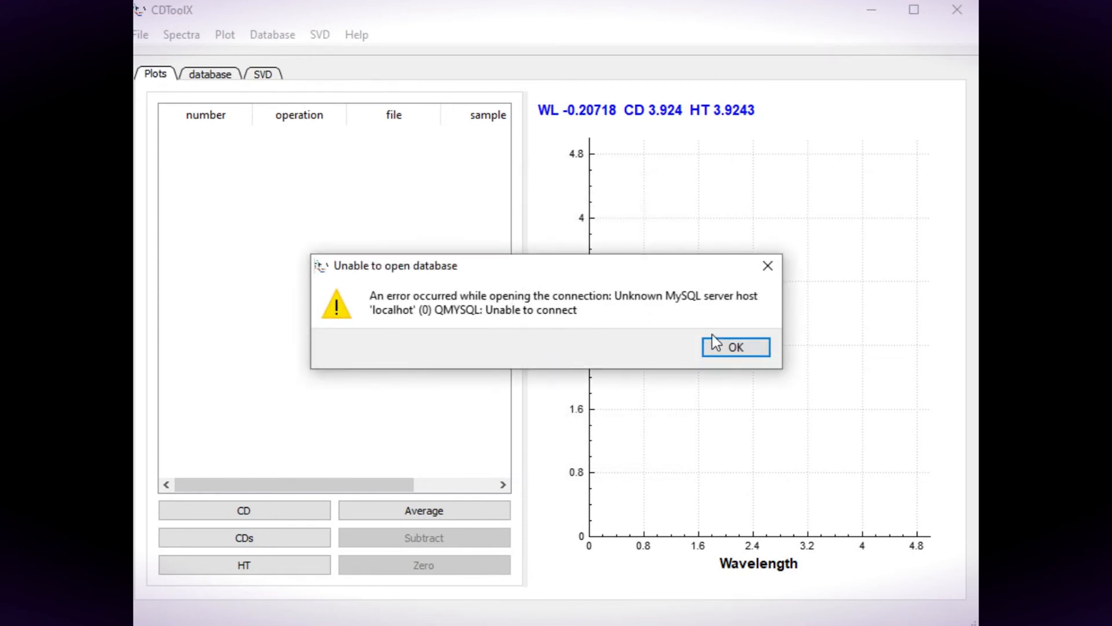
{"action": "left_click", "coordinate": [735, 347]}
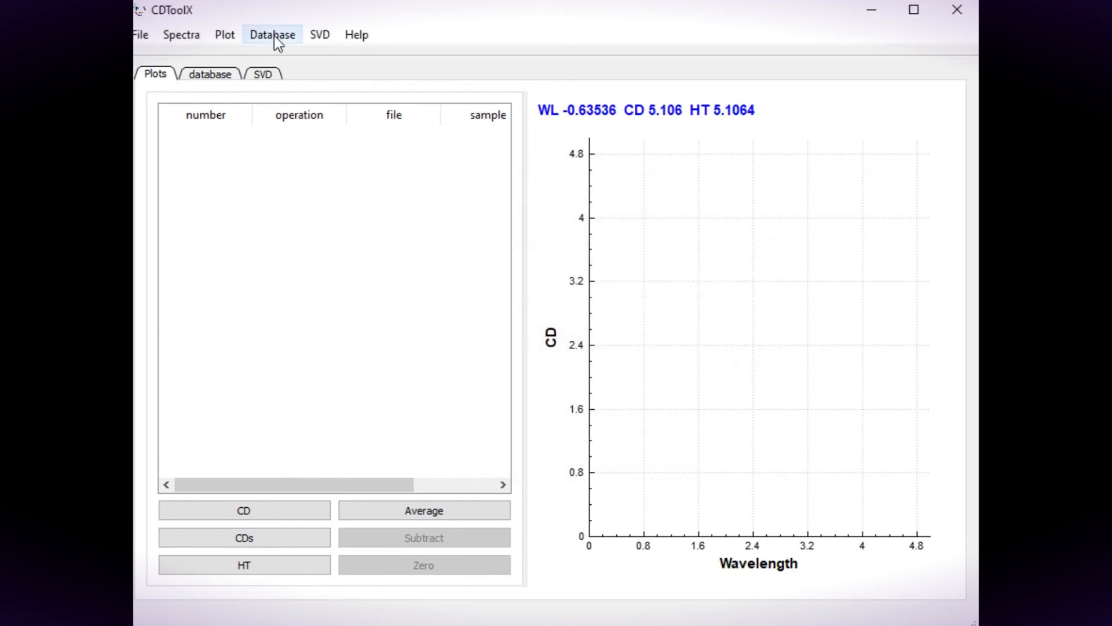
{"action": "left_click", "coordinate": [271, 35]}
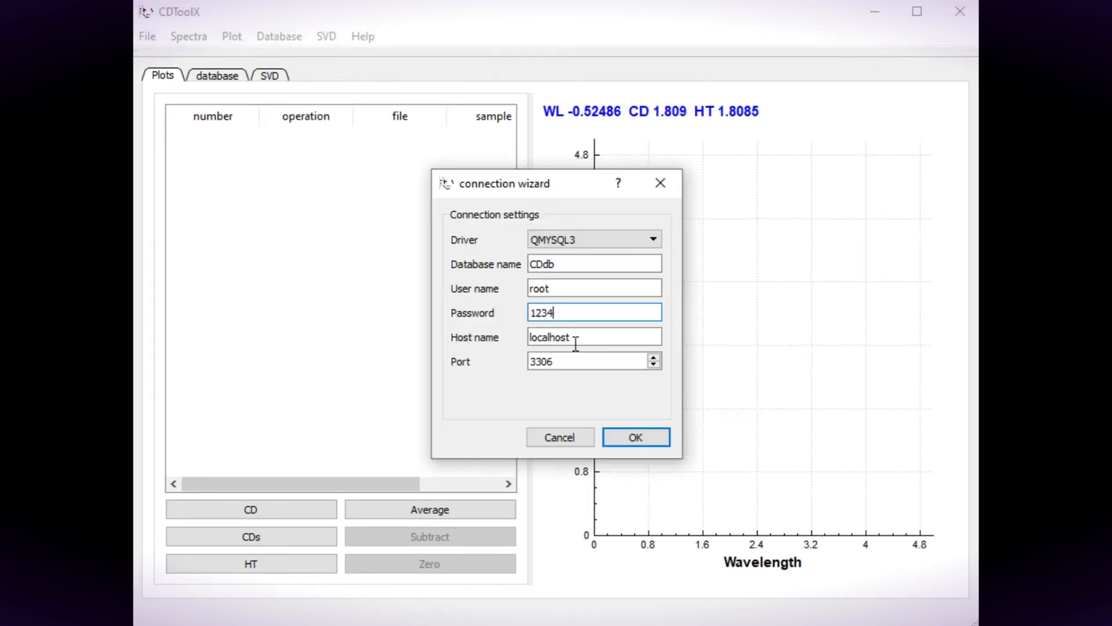
{"action": "left_click", "coordinate": [635, 436]}
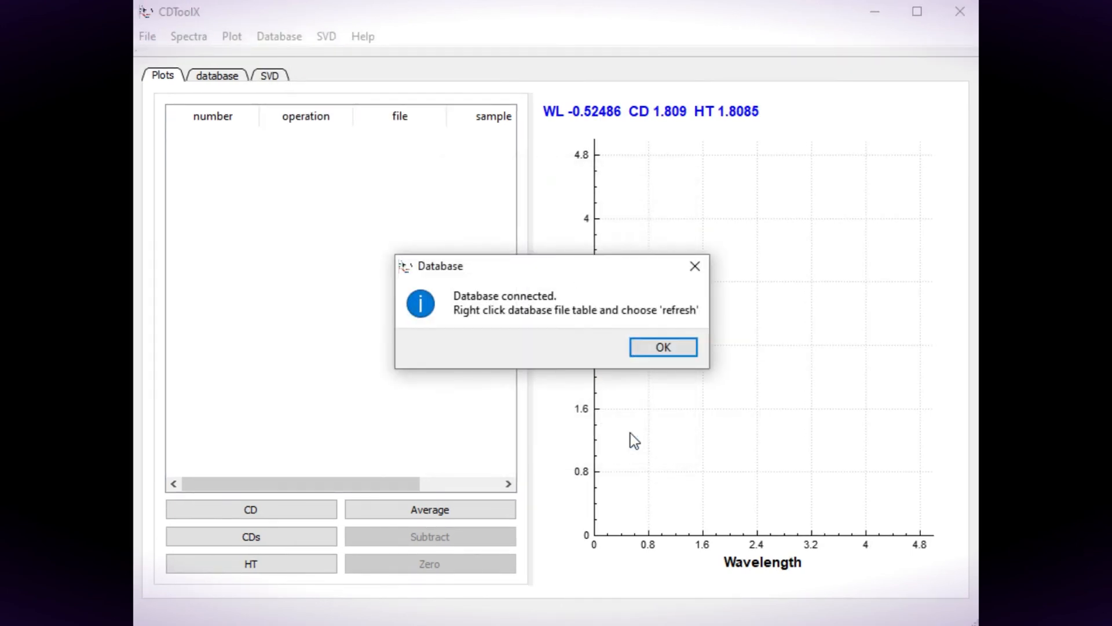
{"action": "left_click", "coordinate": [661, 347]}
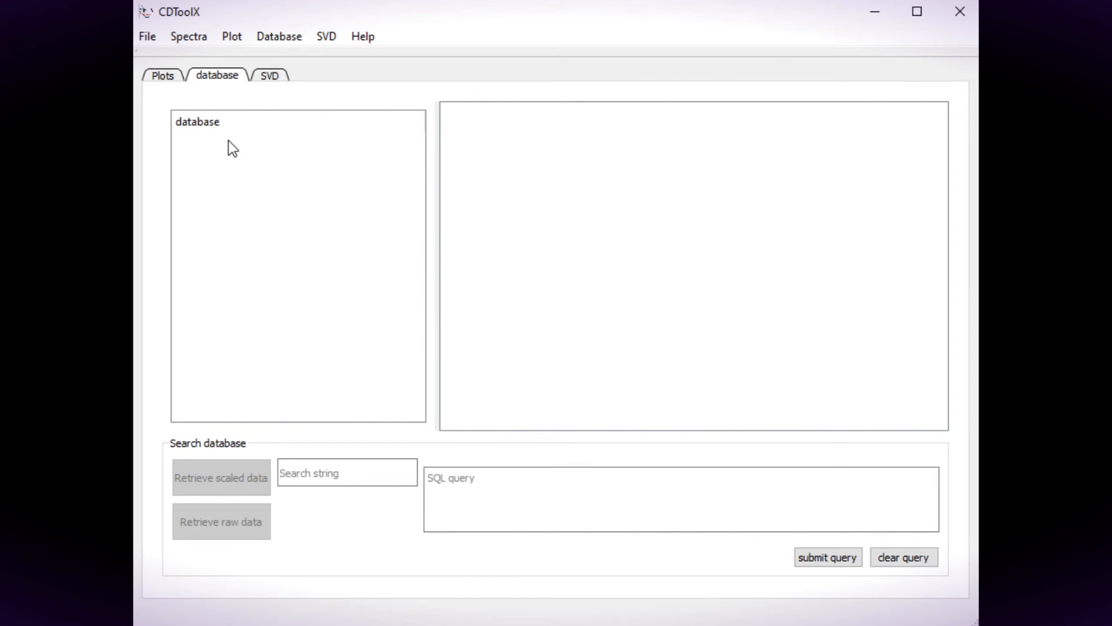
{"action": "left_click", "coordinate": [250, 139]}
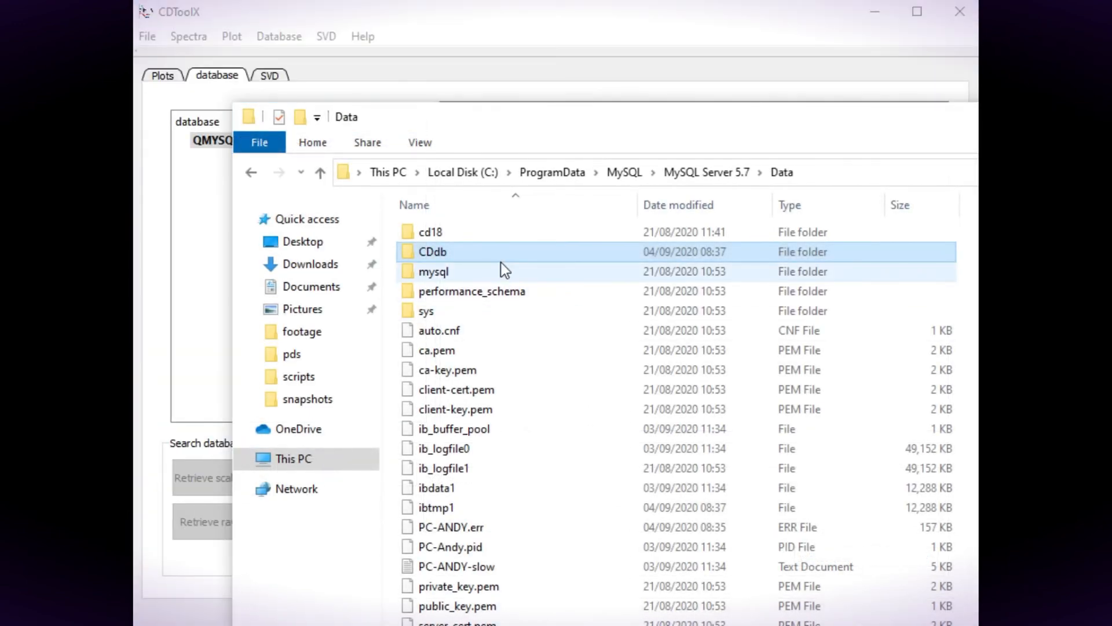
{"action": "mouse_move", "coordinate": [461, 252]}
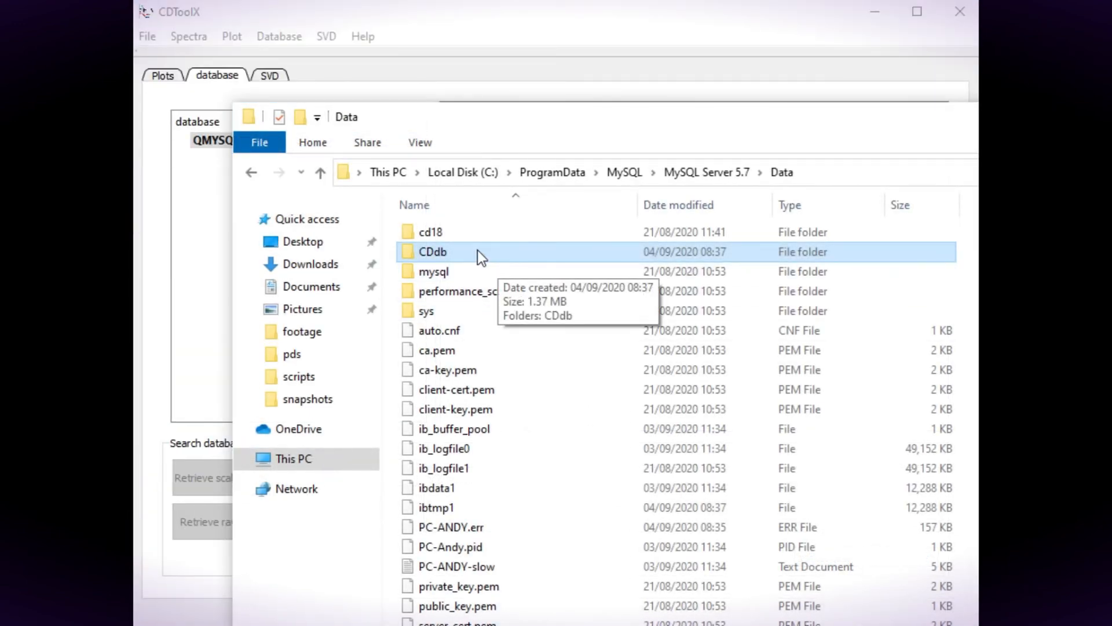
Maximize the Data folder window, open CDdb to view its table files, then go back
{"action": "double_click", "coordinate": [432, 251]}
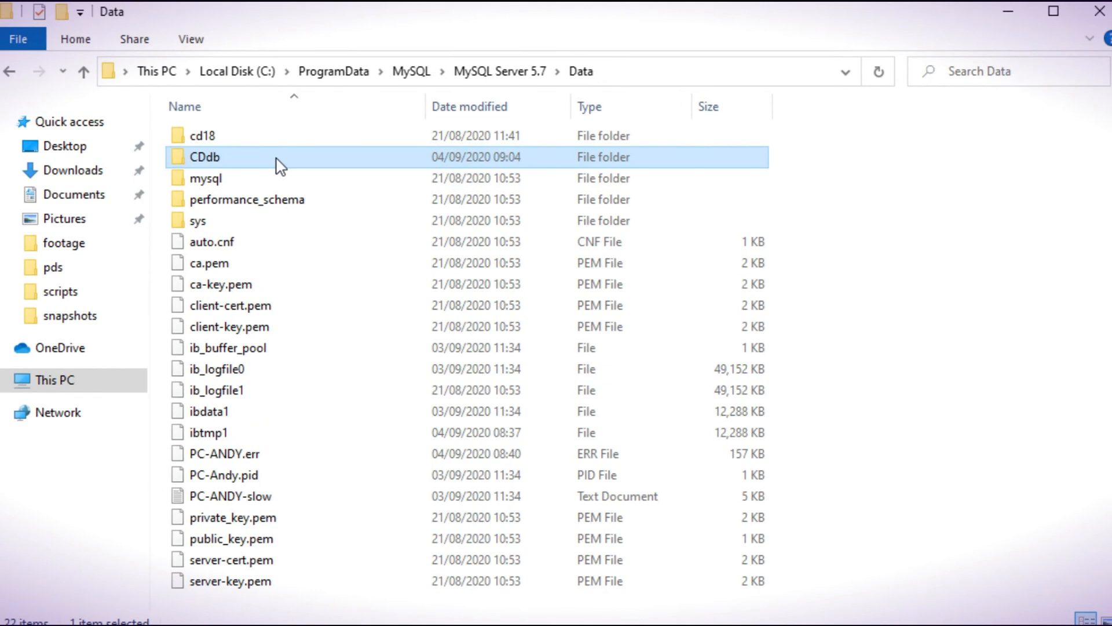
{"action": "double_click", "coordinate": [205, 157]}
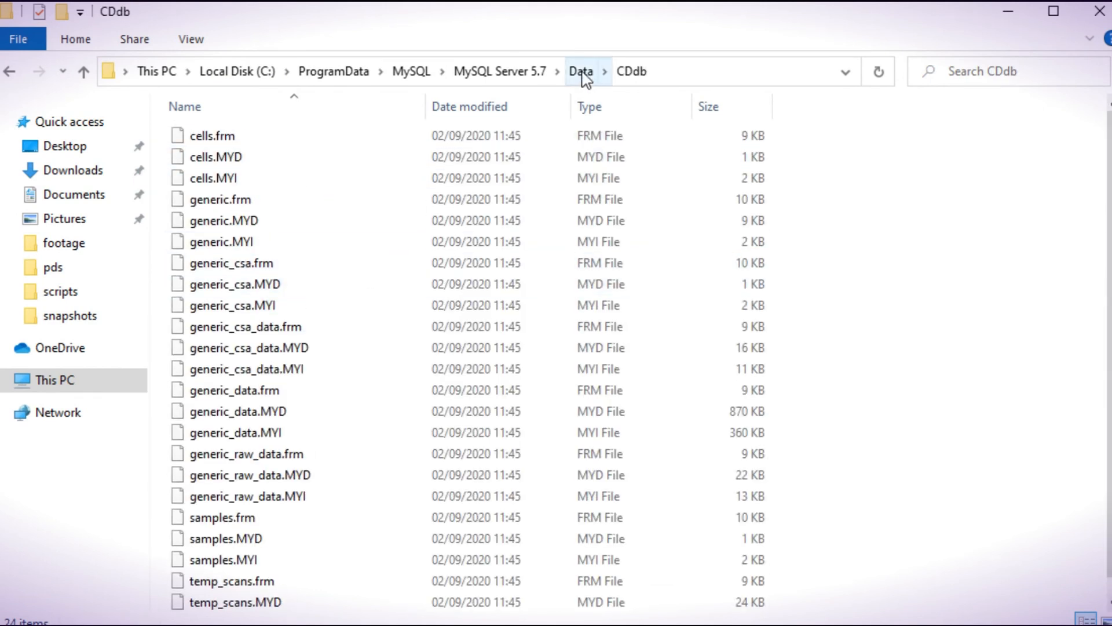
{"action": "left_click", "coordinate": [581, 71]}
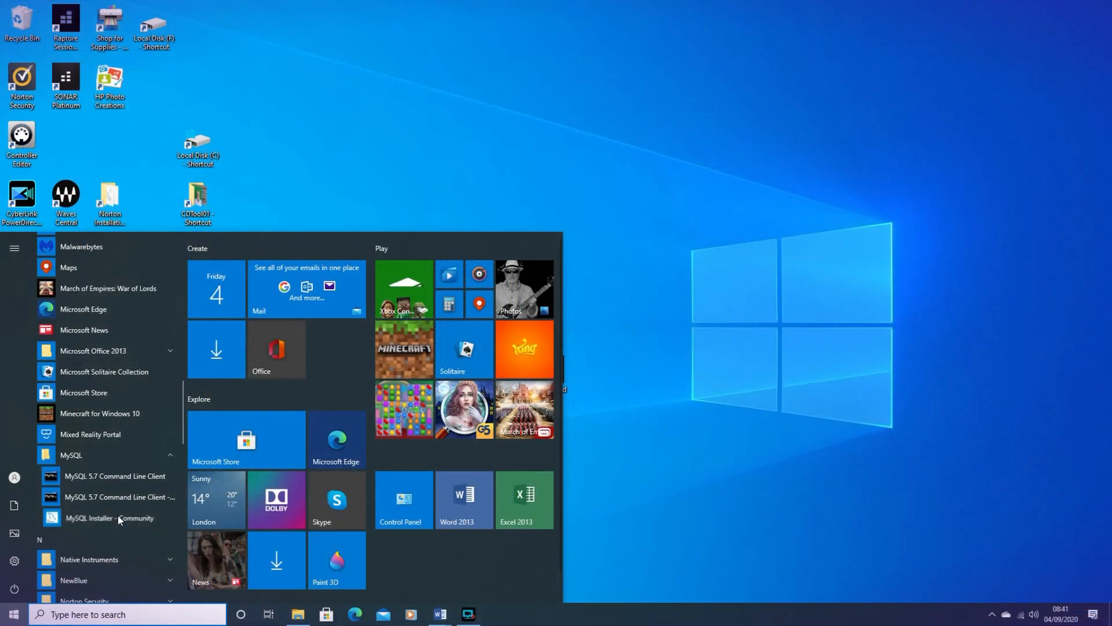
Launch MySQL Installer, add MySQL Workbench 8.0.21 X64 to the install list, and continue
{"action": "left_click", "coordinate": [110, 518]}
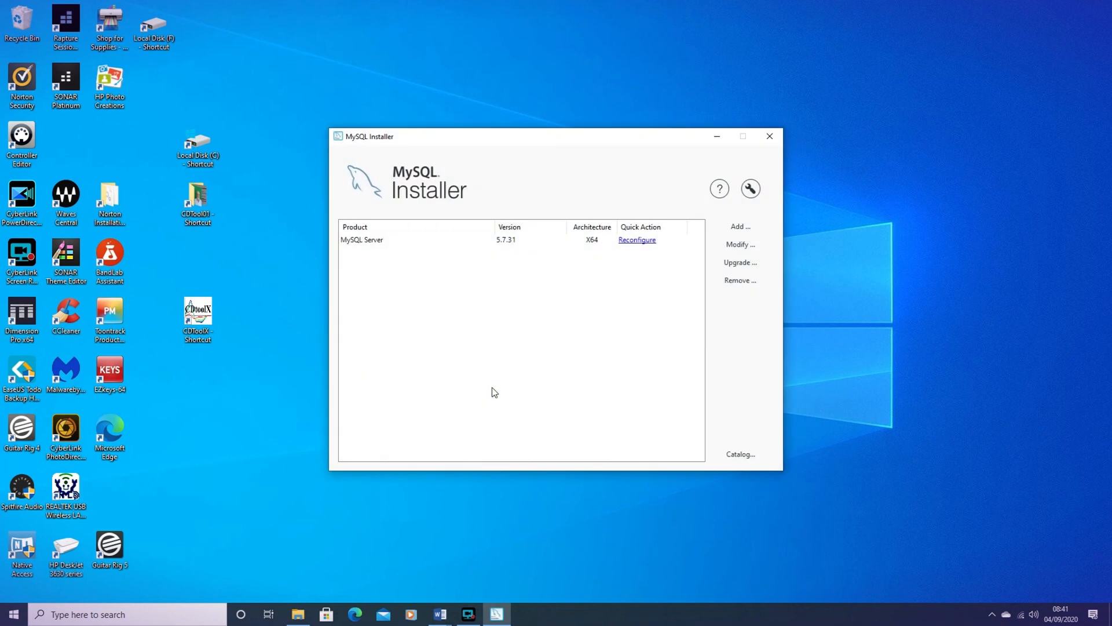
{"action": "left_click", "coordinate": [743, 135]}
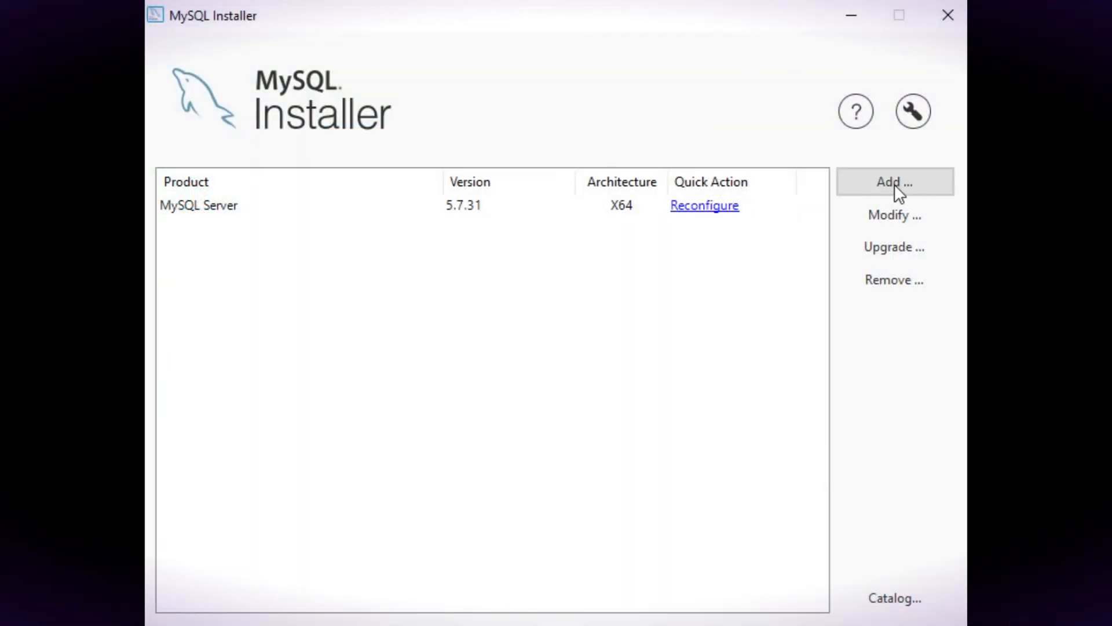
{"action": "left_click", "coordinate": [893, 181]}
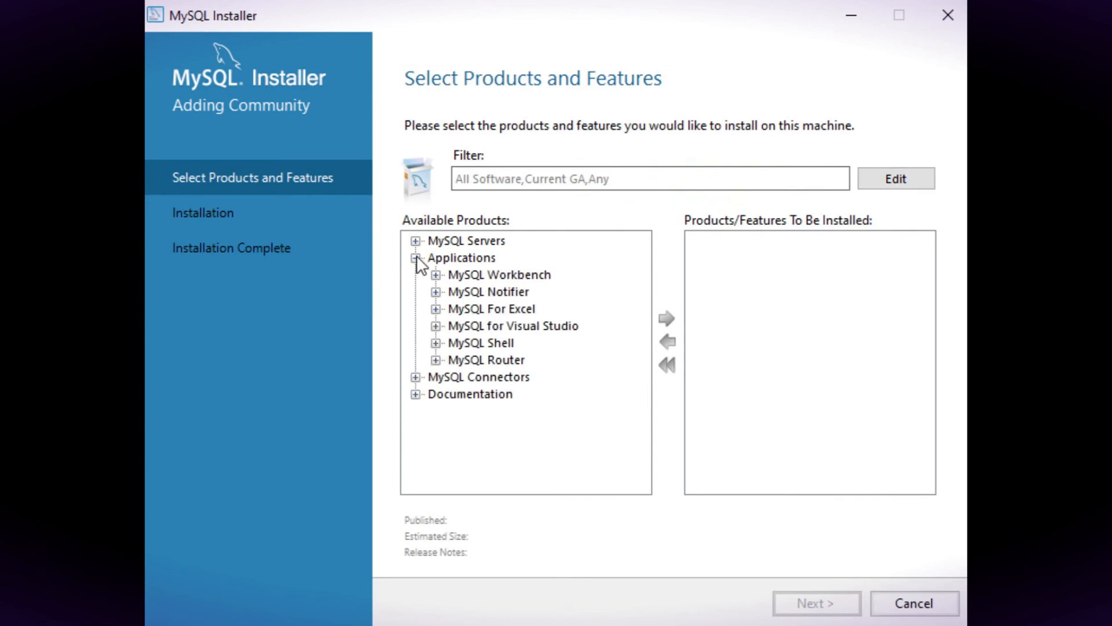
{"action": "left_click", "coordinate": [436, 274]}
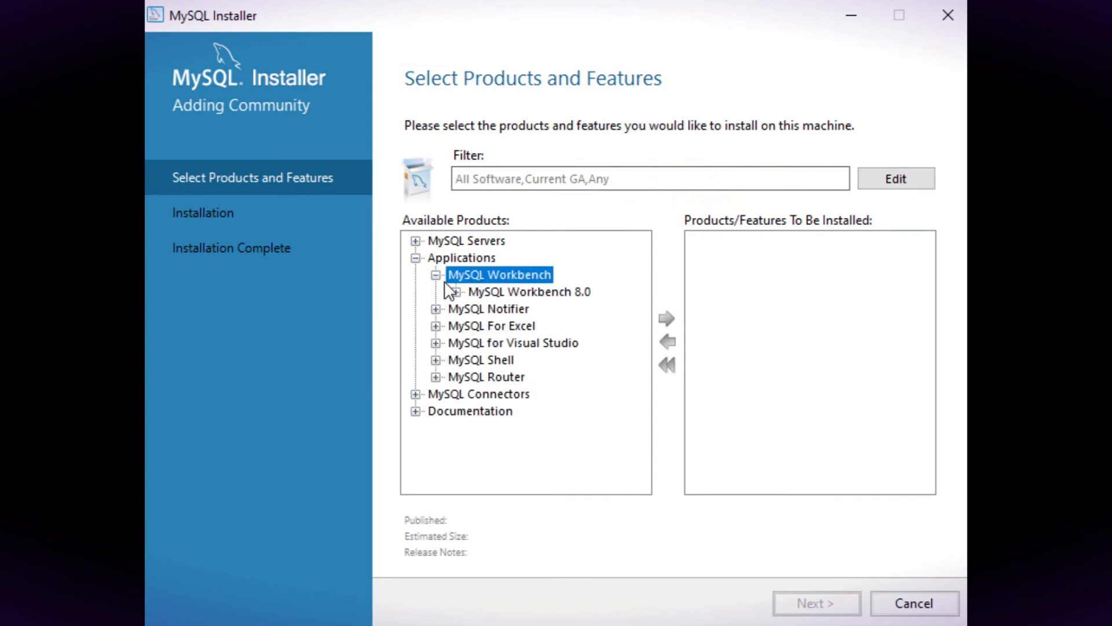
{"action": "left_click", "coordinate": [438, 291]}
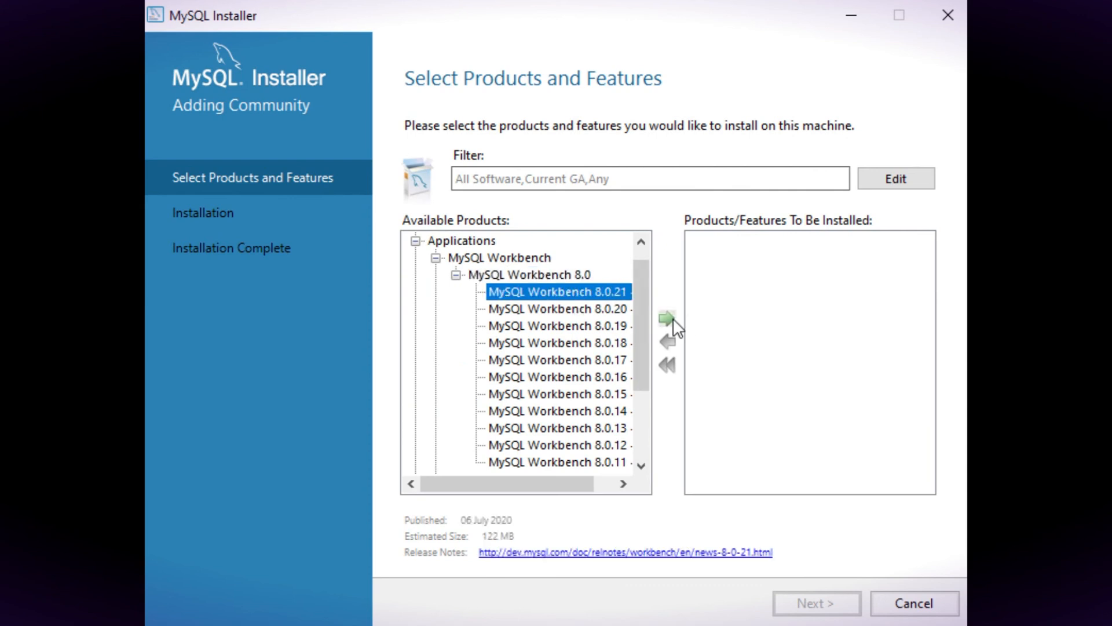
{"action": "left_click", "coordinate": [666, 318]}
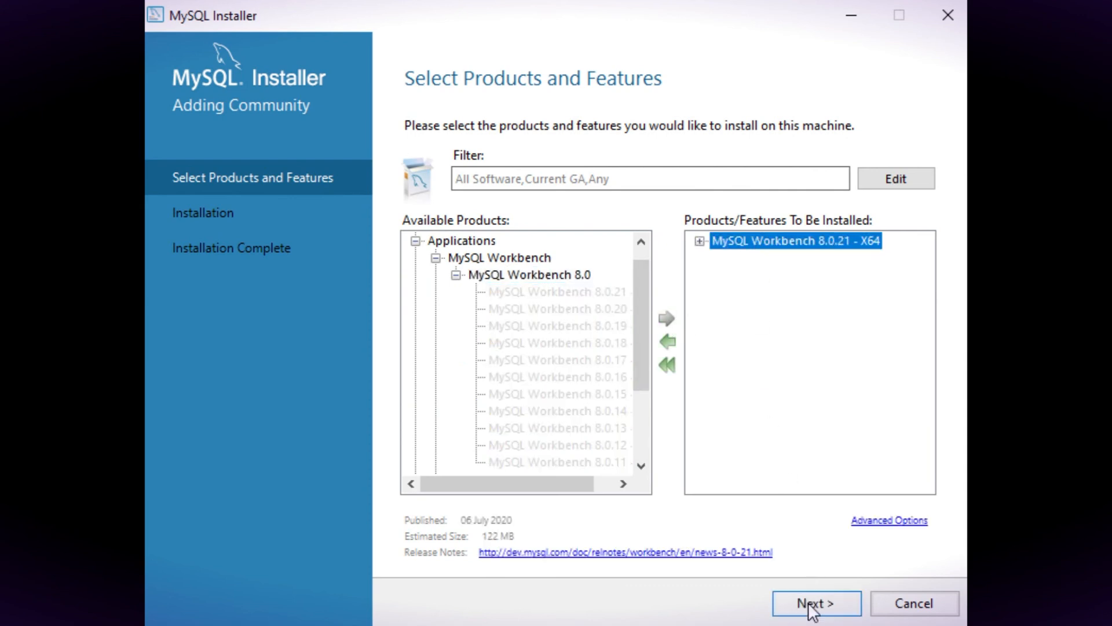
{"action": "left_click", "coordinate": [815, 603]}
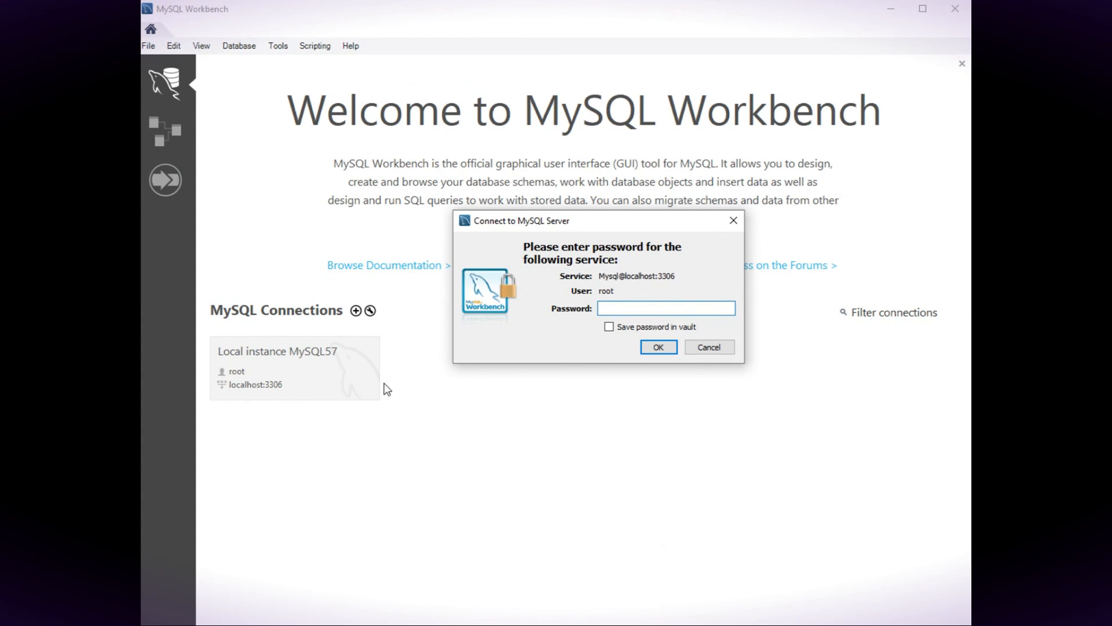
Confirm the root password to connect to Local instance MySQL57 and open its query editor
{"action": "left_click", "coordinate": [656, 347]}
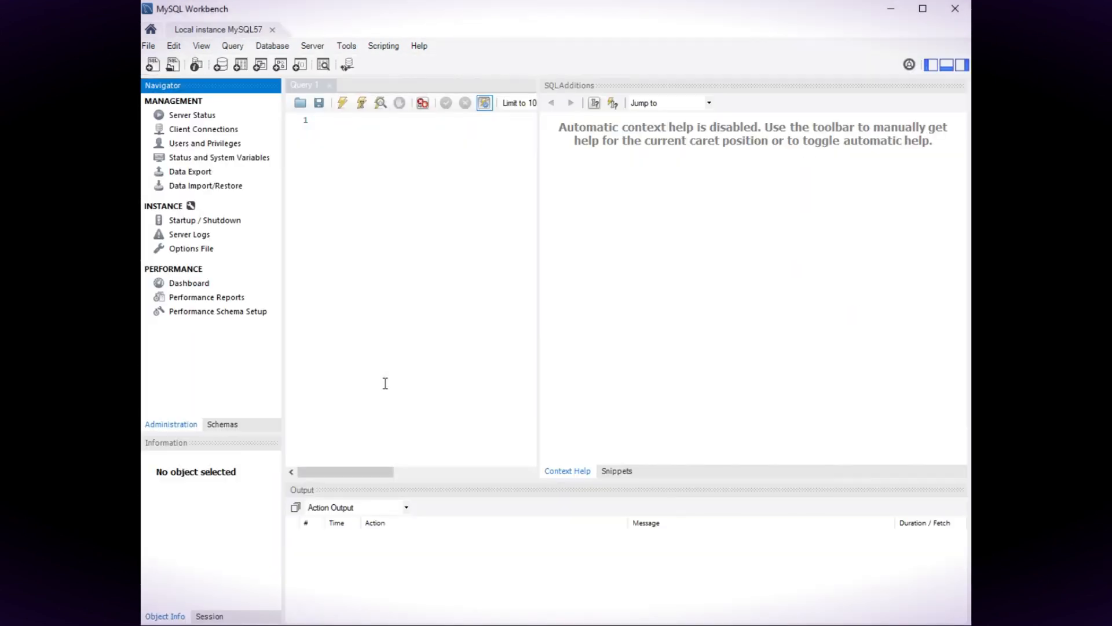